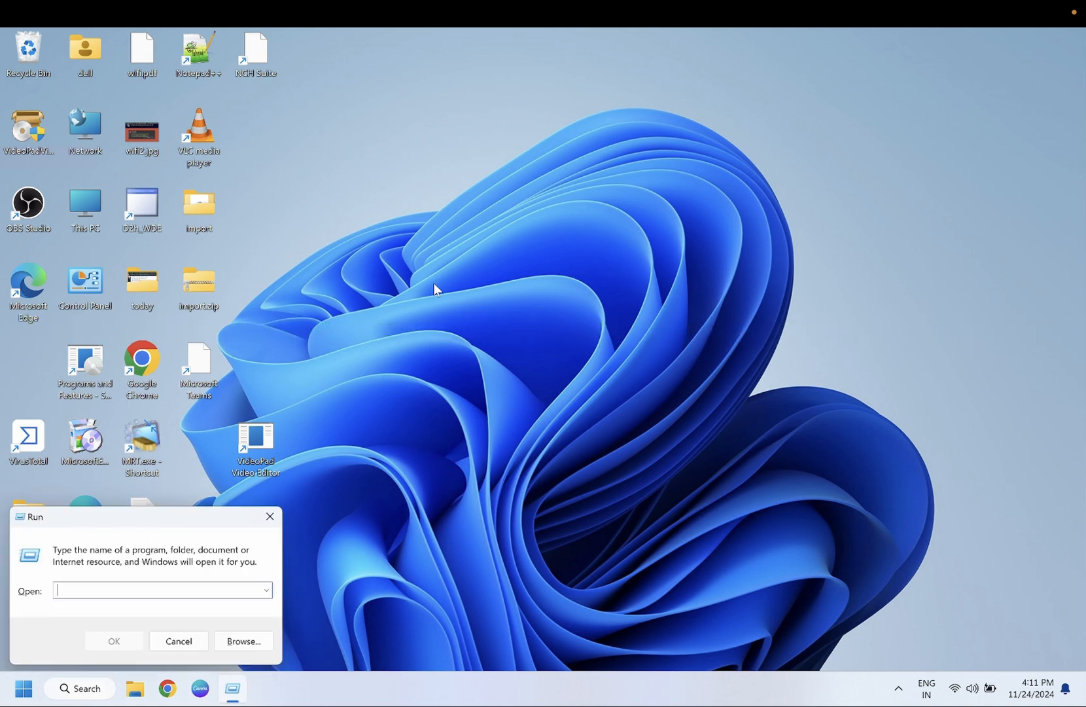
Launch appwiz.cpl to list the 25 installed programs in Programs and Features.
type("ap")
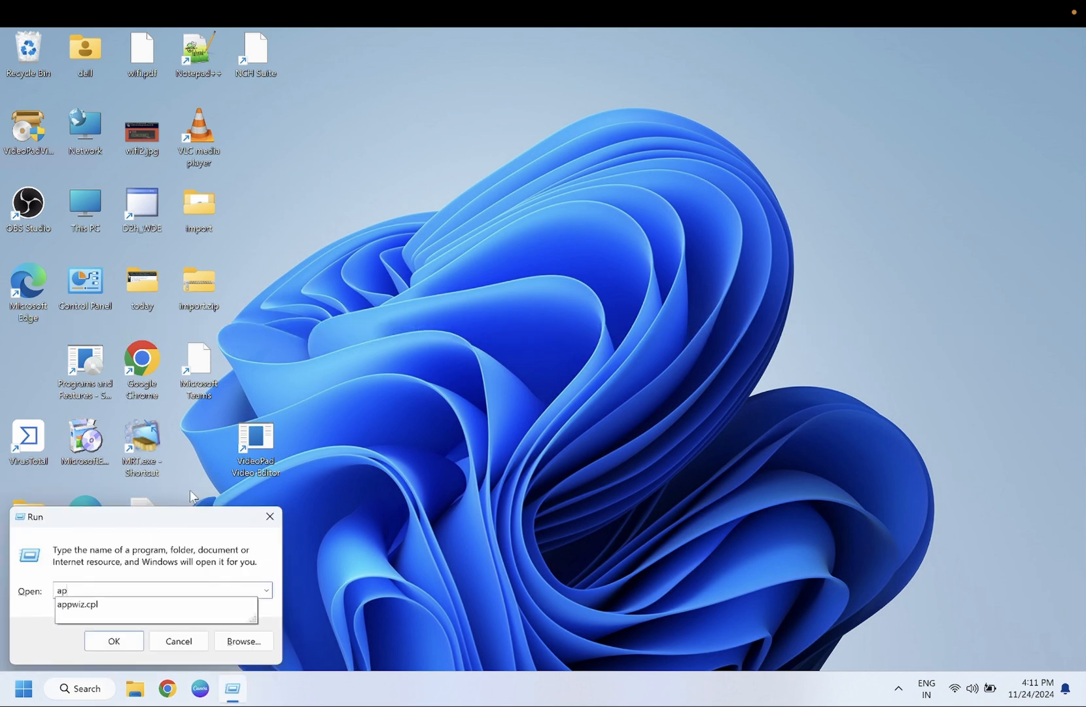
left_click(178, 640)
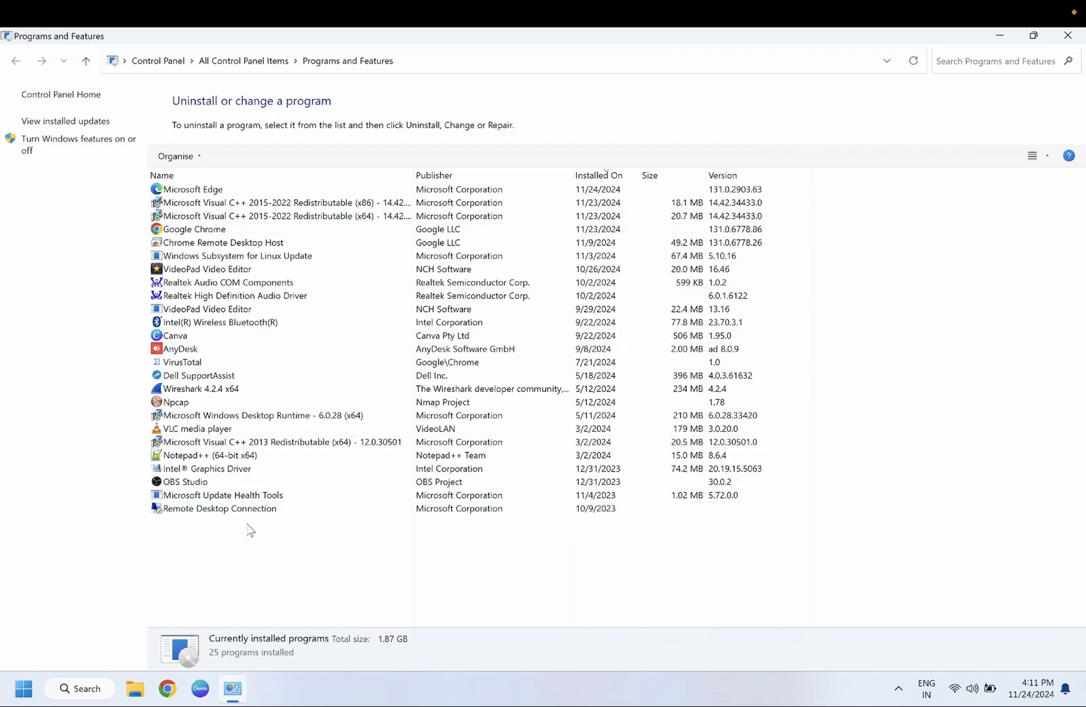
left_click(174, 335)
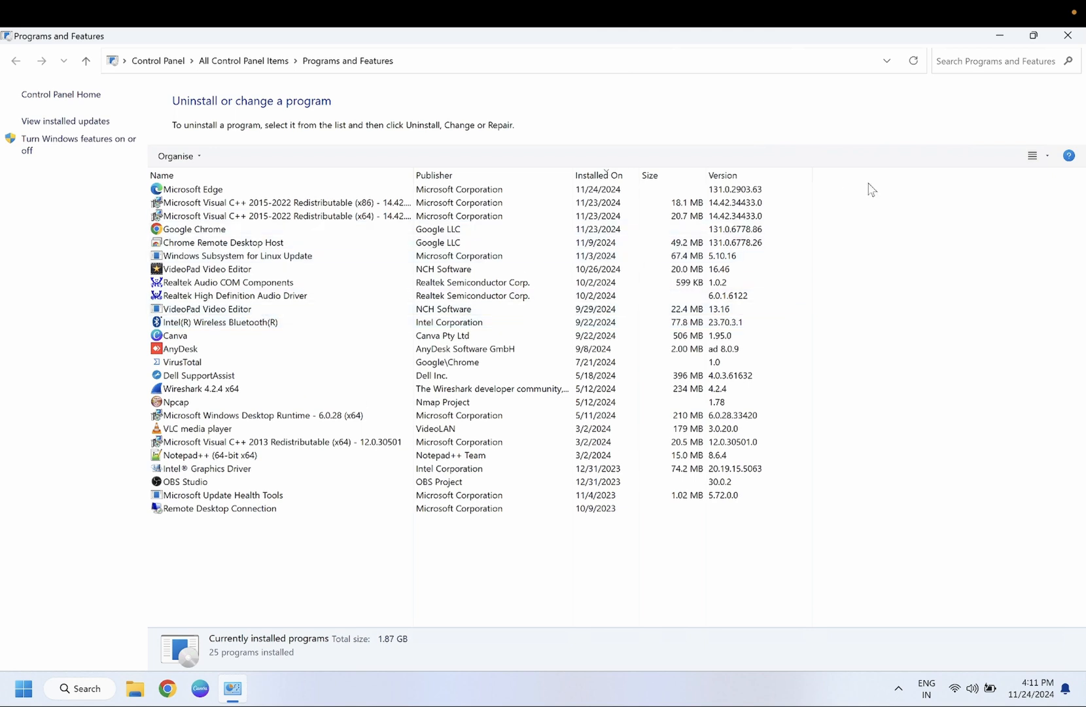
mouse_move(400, 260)
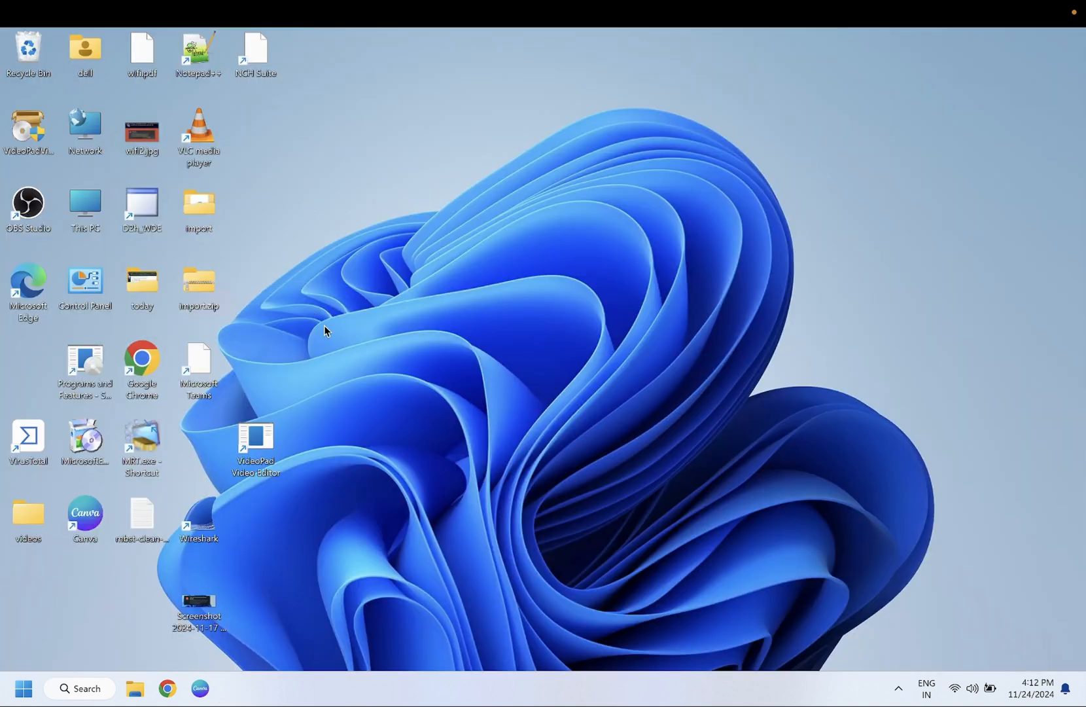
mouse_move(228, 354)
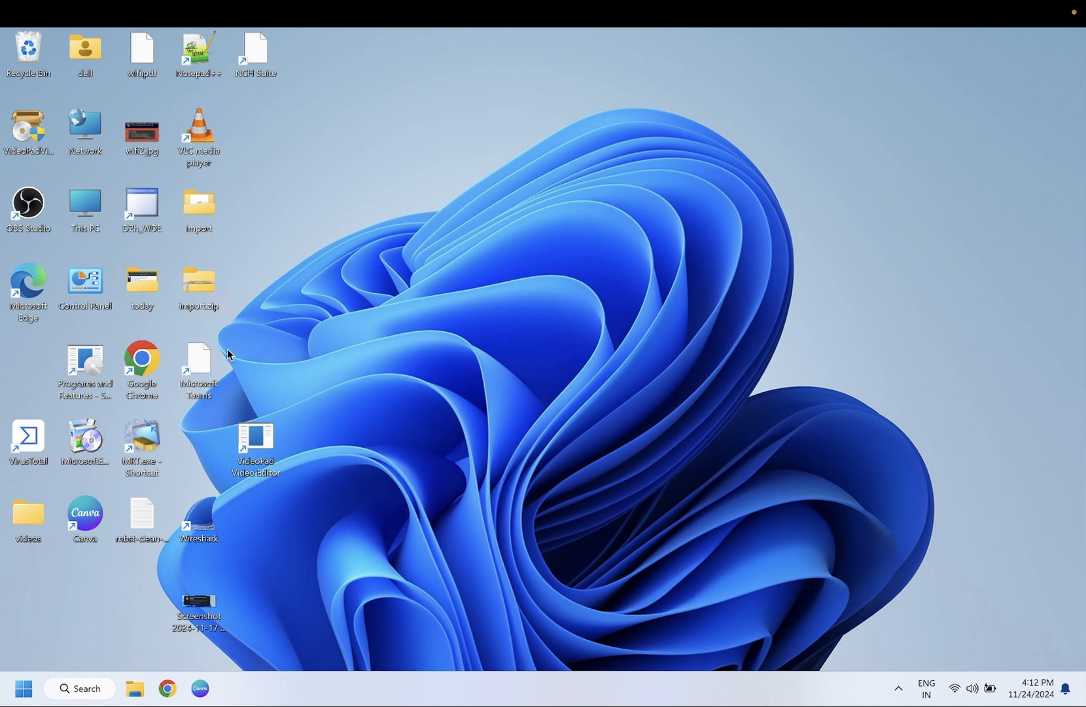
mouse_move(149, 371)
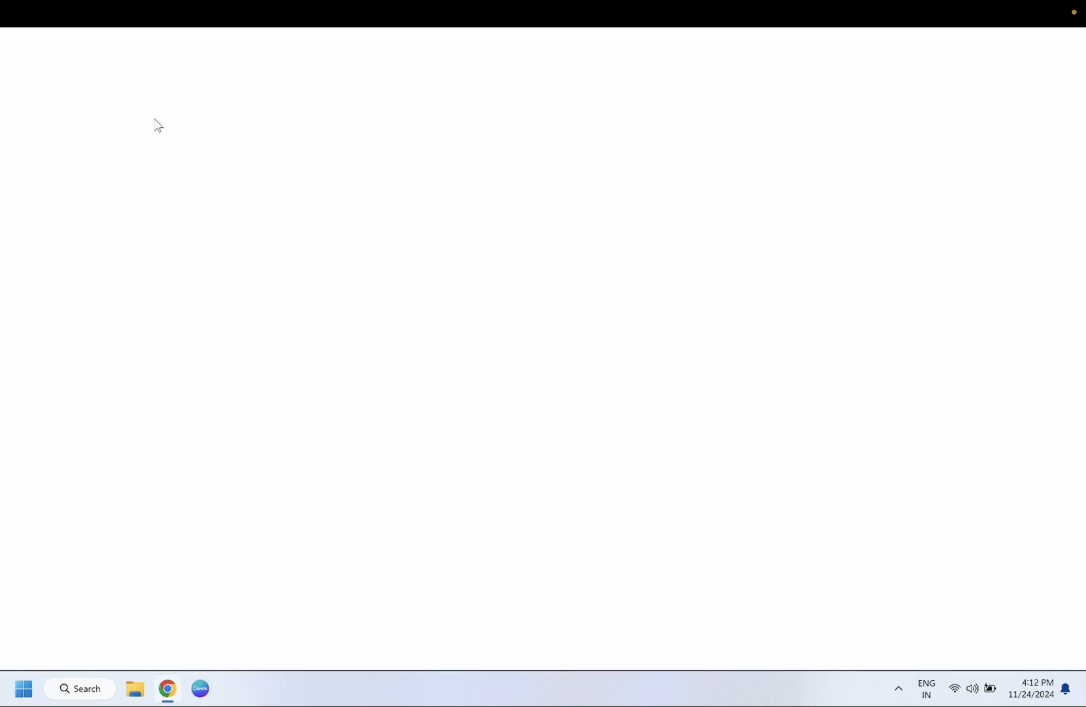
Search Google from Chrome's address bar for 'windows 11 iso download'.
left_click(167, 691)
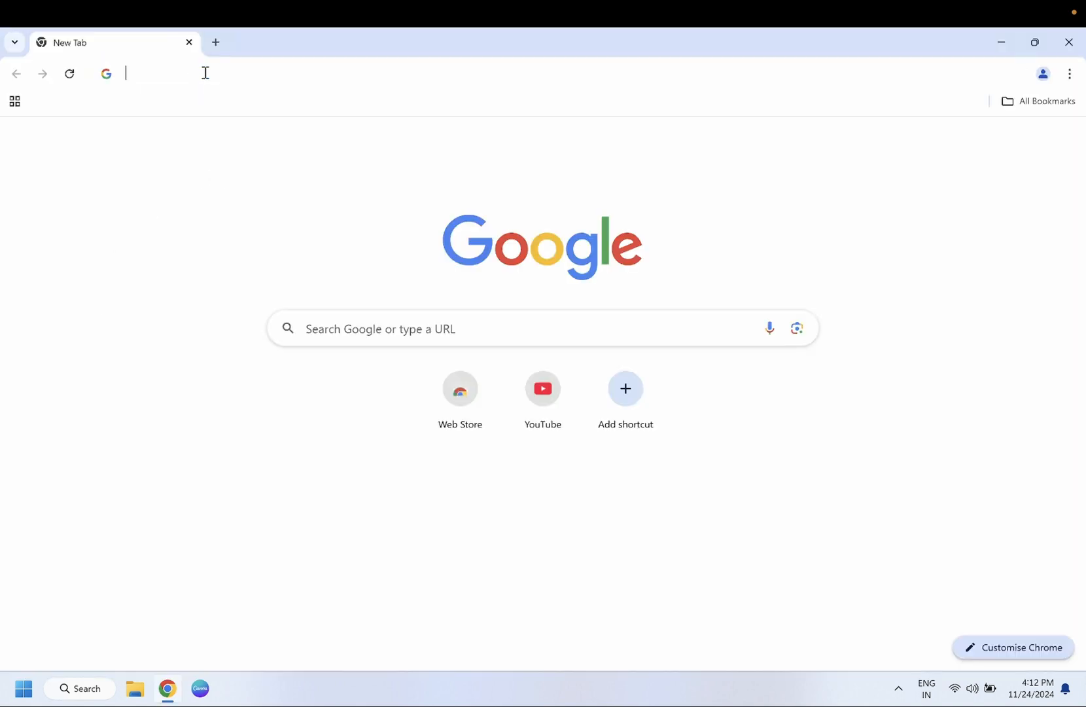
type("windows 11 tweakers")
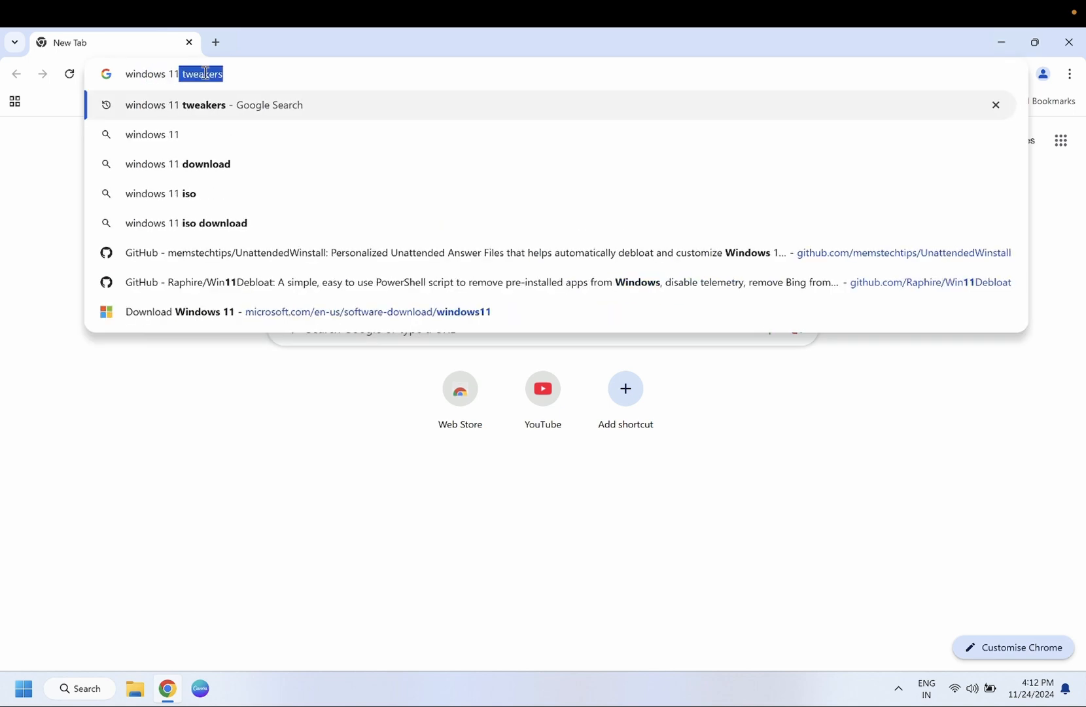
left_click(186, 222)
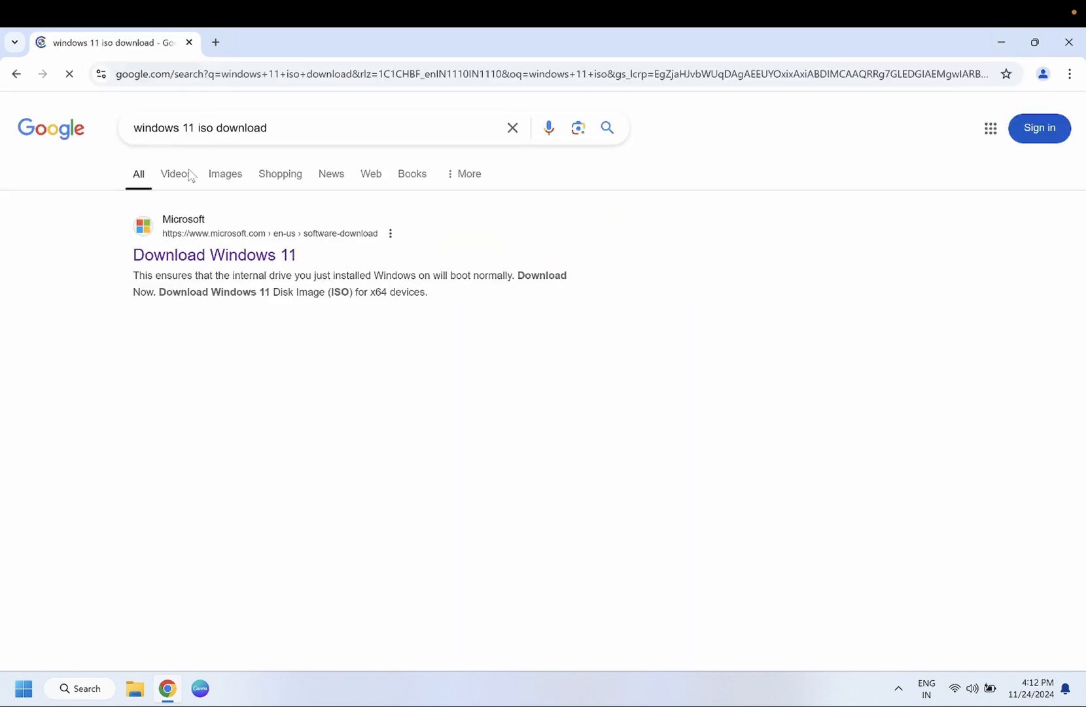
mouse_move(214, 255)
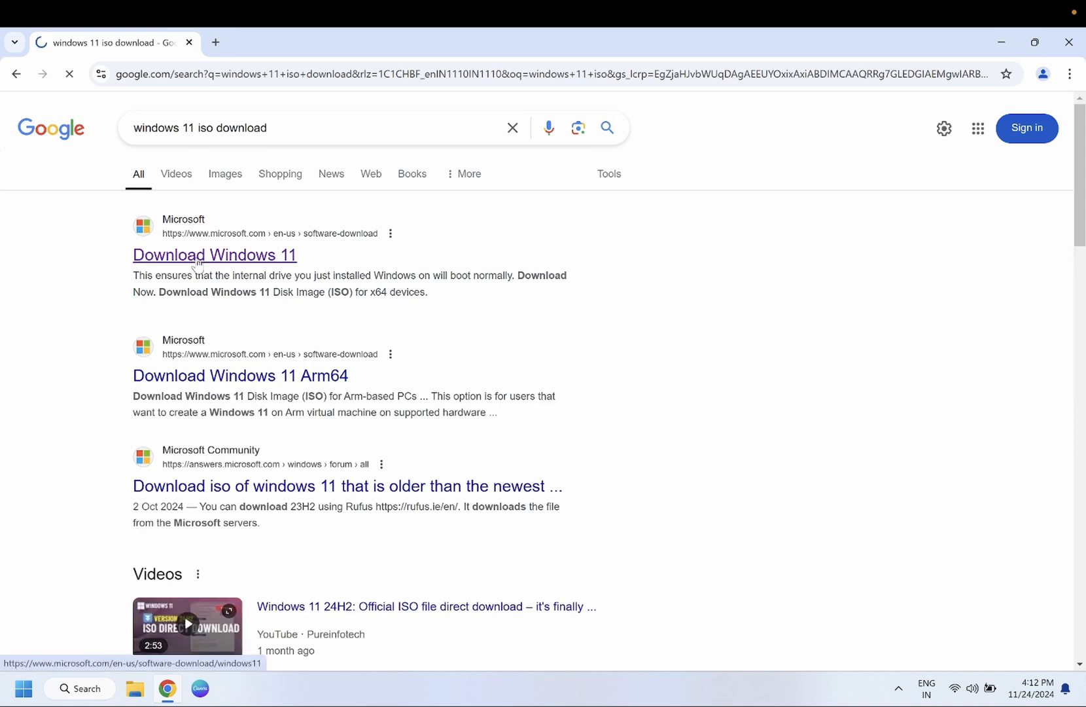
Open Microsoft's Download Windows 11 page and scroll to the Disk Image section.
left_click(214, 255)
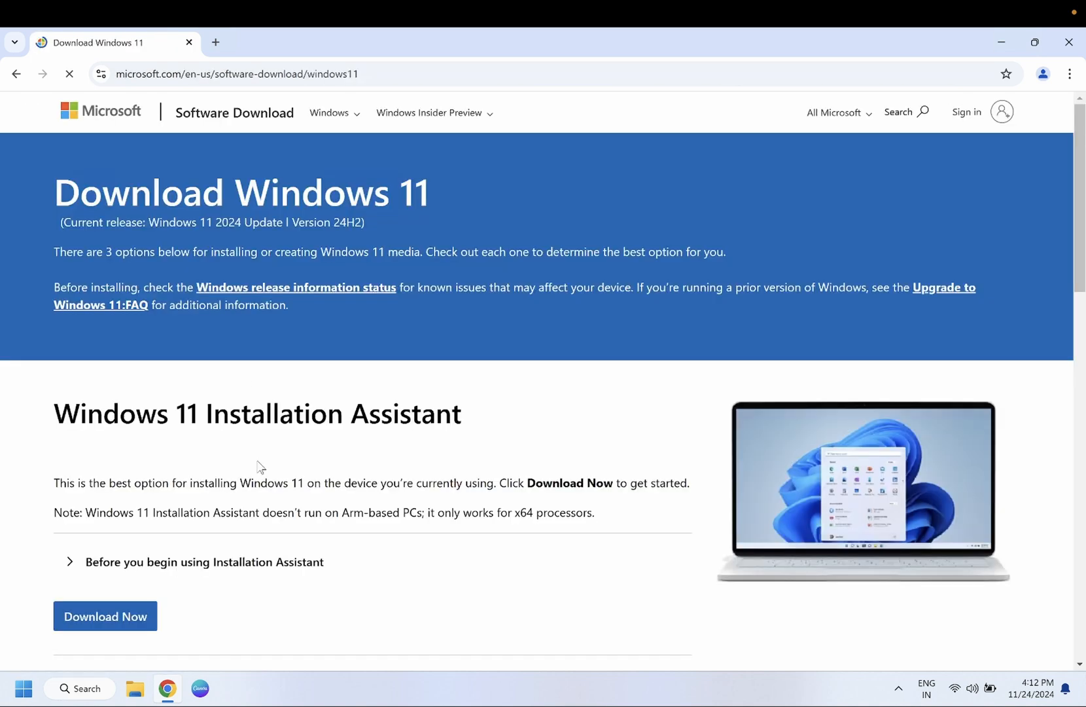
scroll("down", 3)
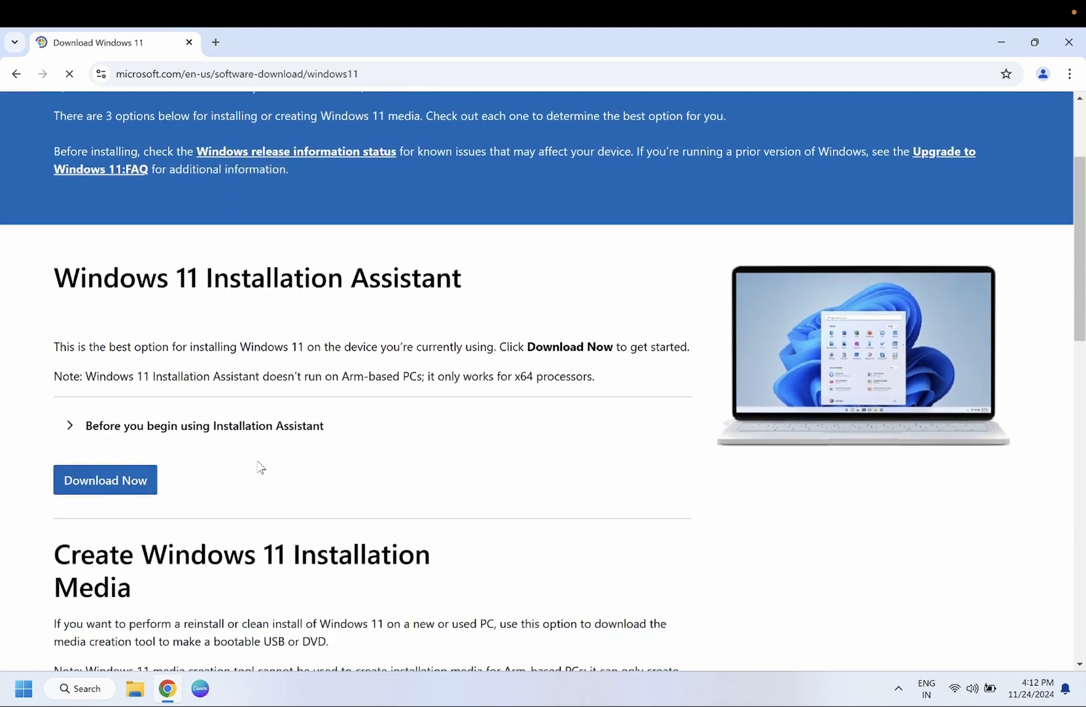
scroll("down", 3)
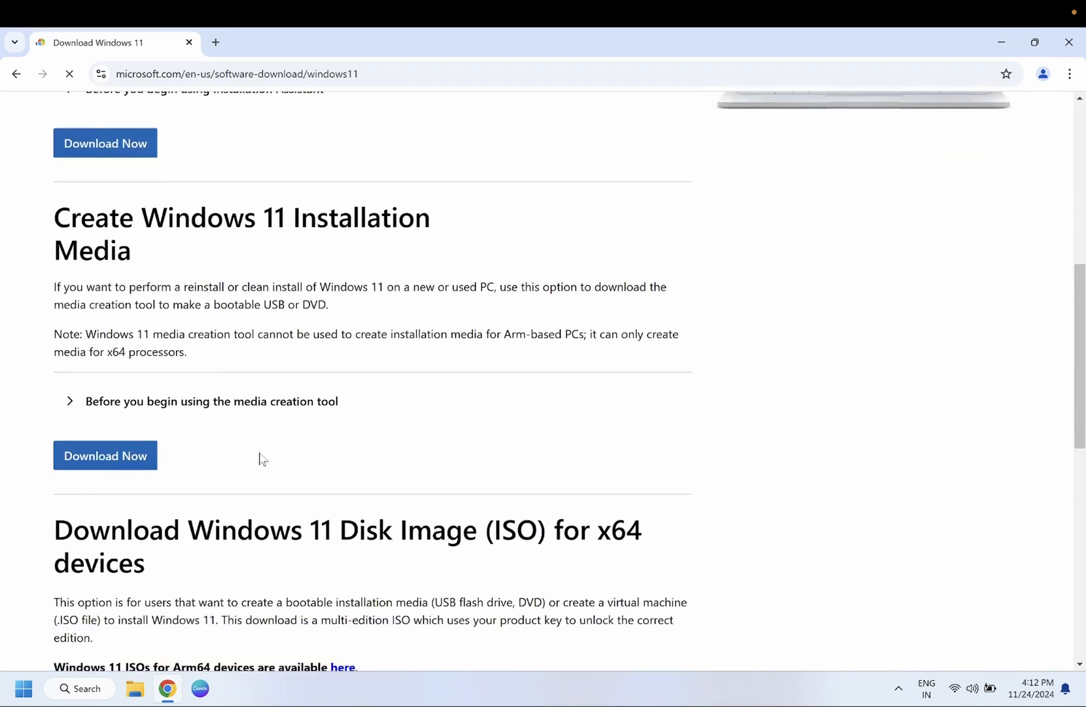
scroll("down", 3)
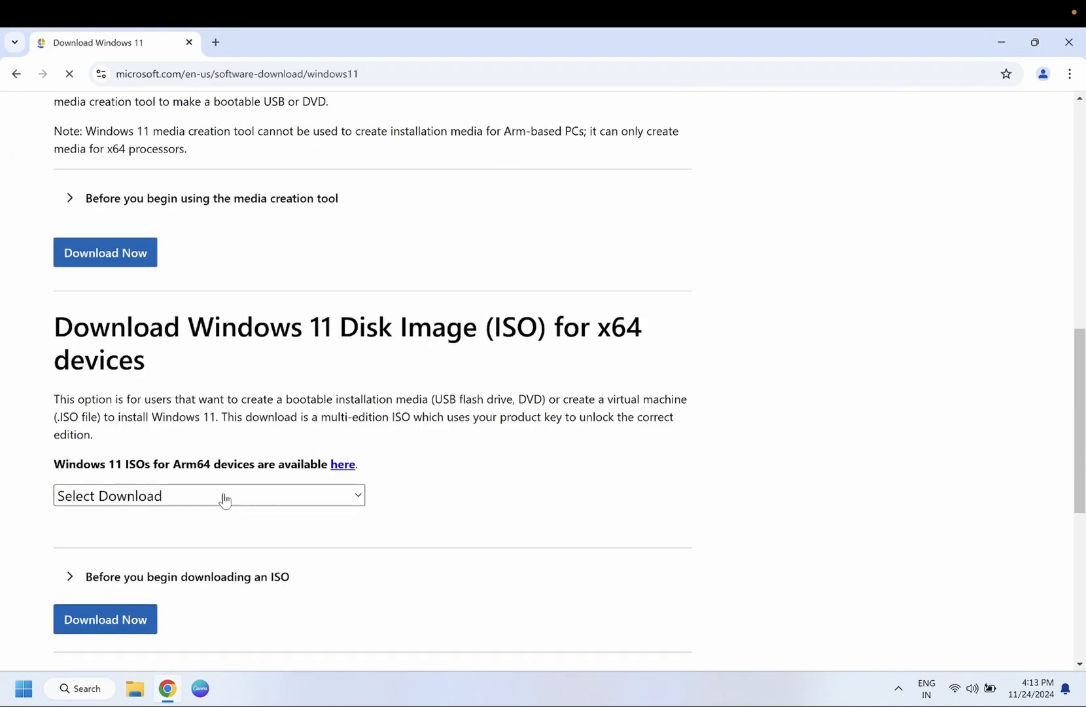
Select 'Windows 11 (multi-edition ISO for x64 devices)' in the edition dropdown.
left_click(209, 494)
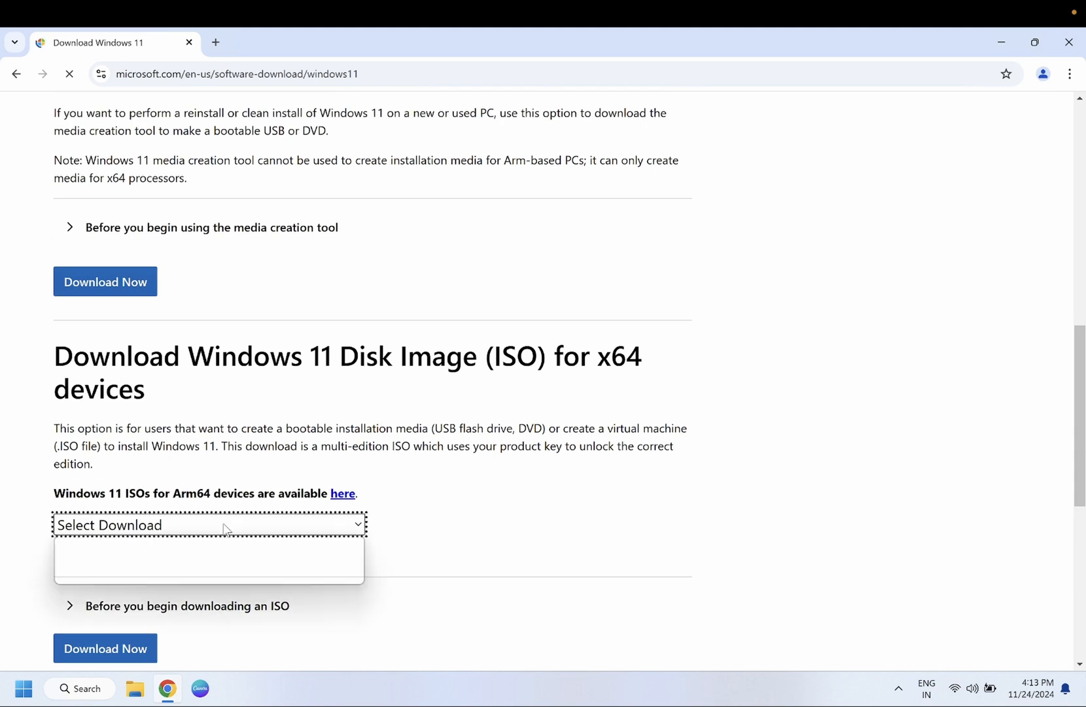
left_click(208, 525)
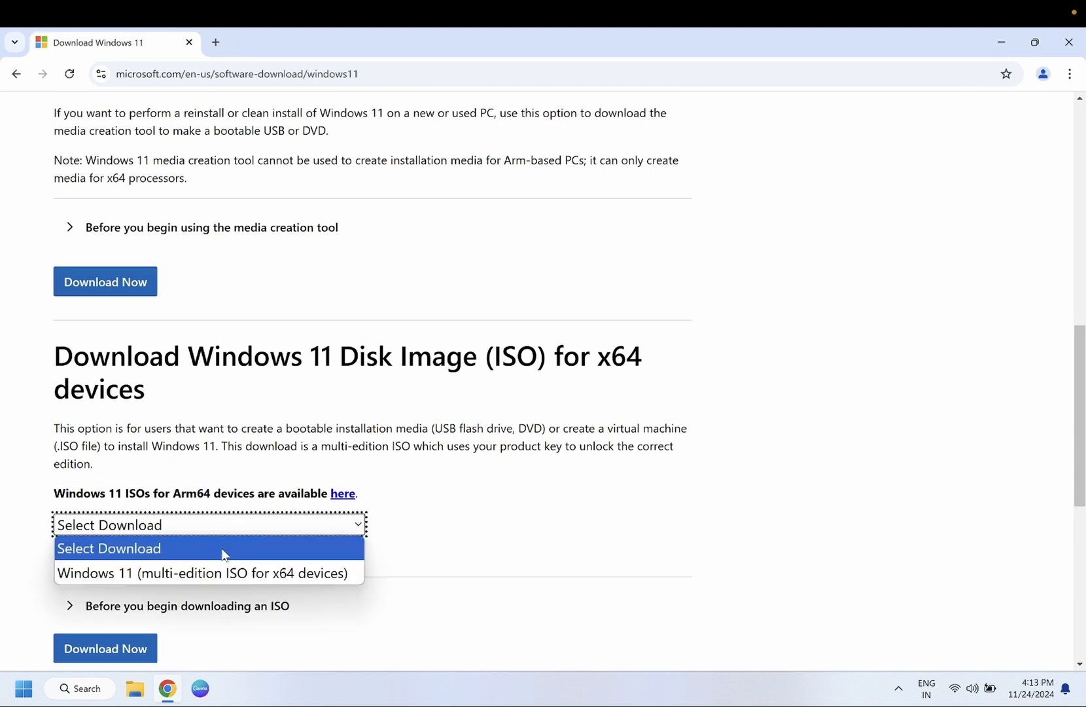
left_click(203, 572)
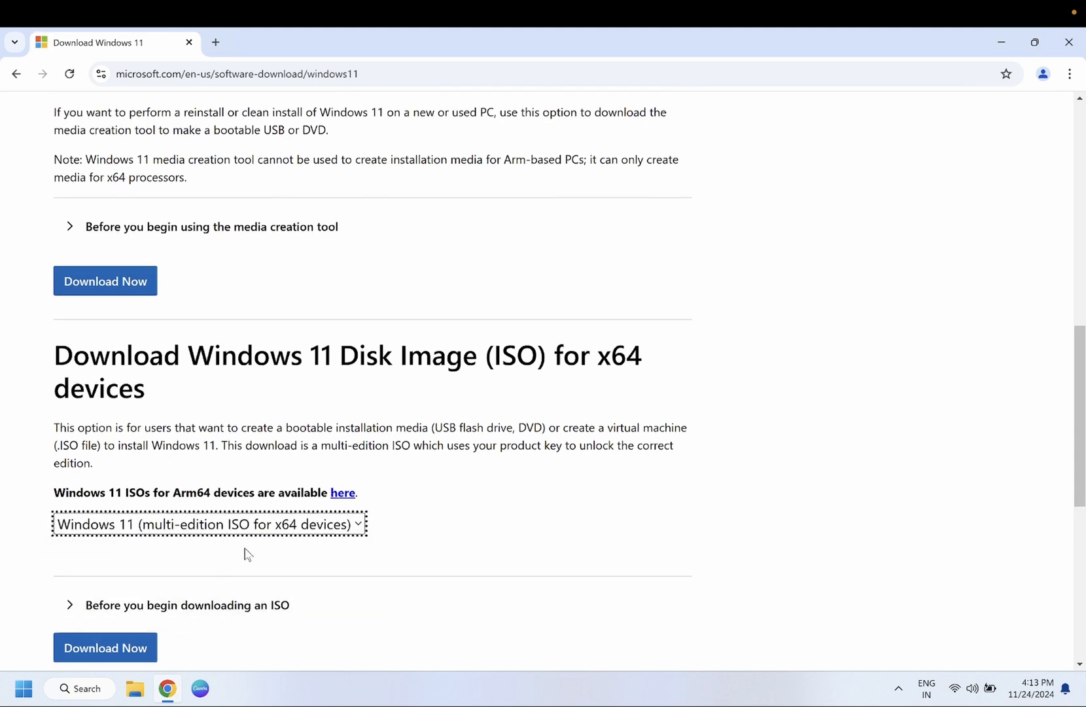
Proceed with the selected ISO and confirm English (United States) as the product language.
scroll("down", 3)
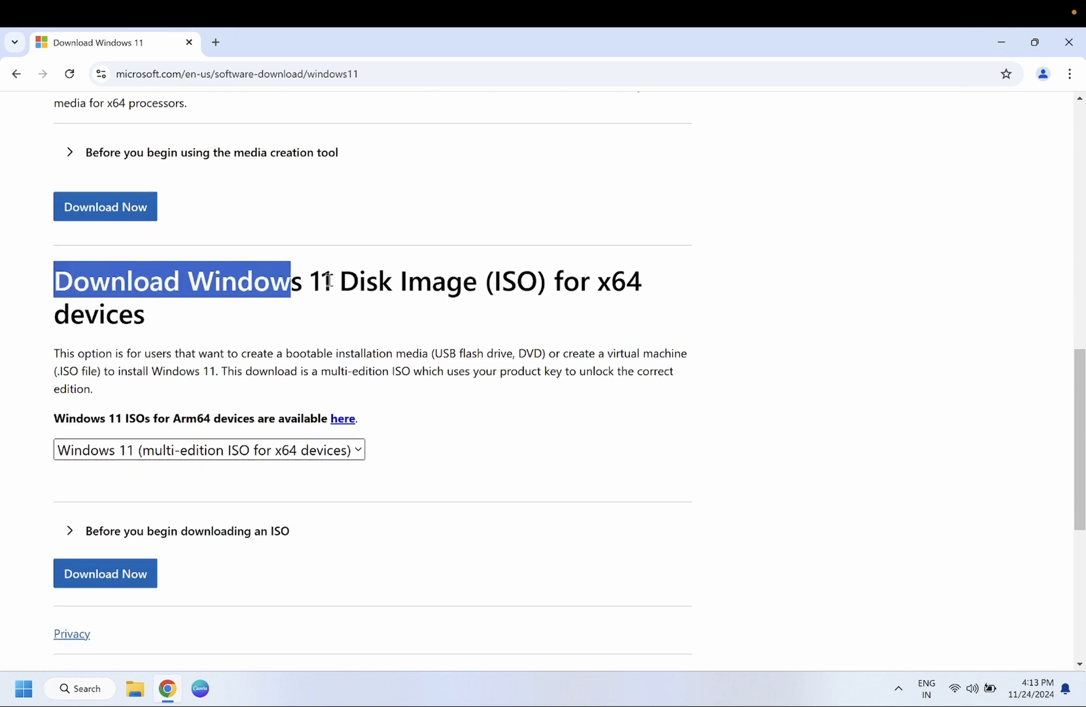
left_click_drag(288, 281, 638, 281)
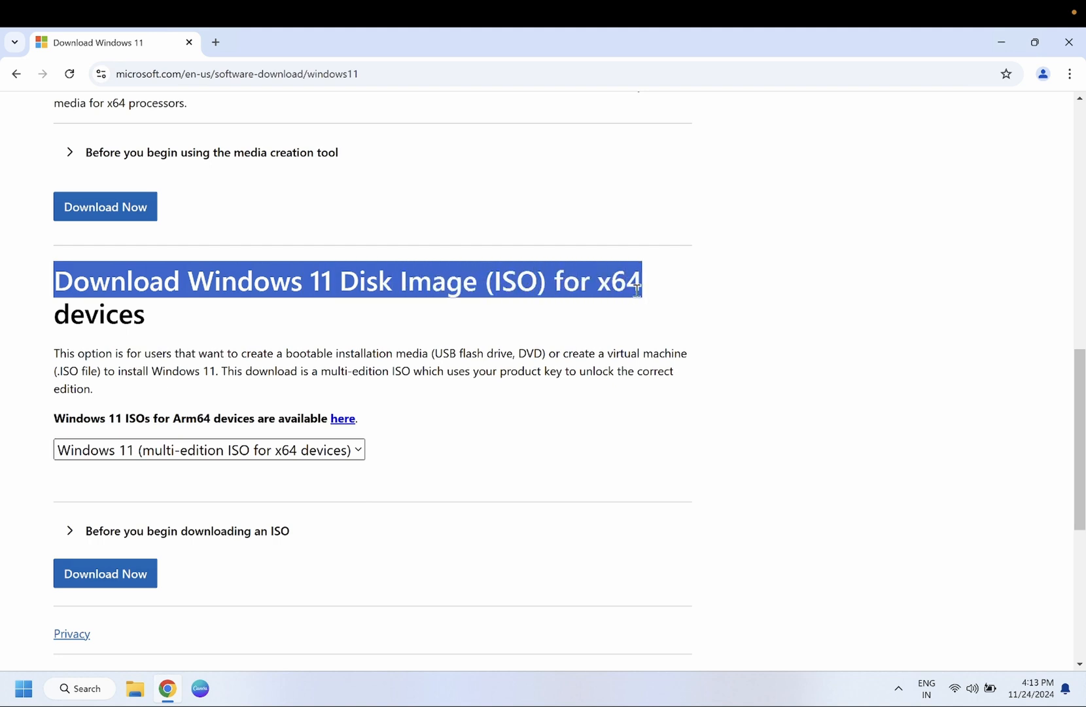
mouse_move(104, 454)
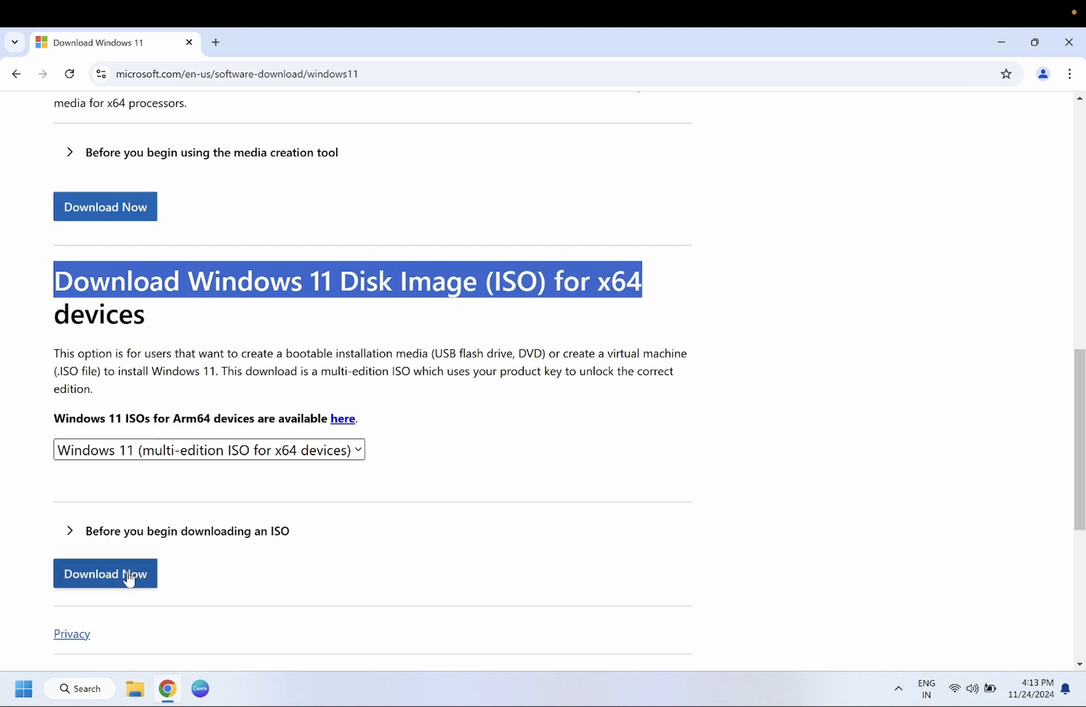
left_click(105, 574)
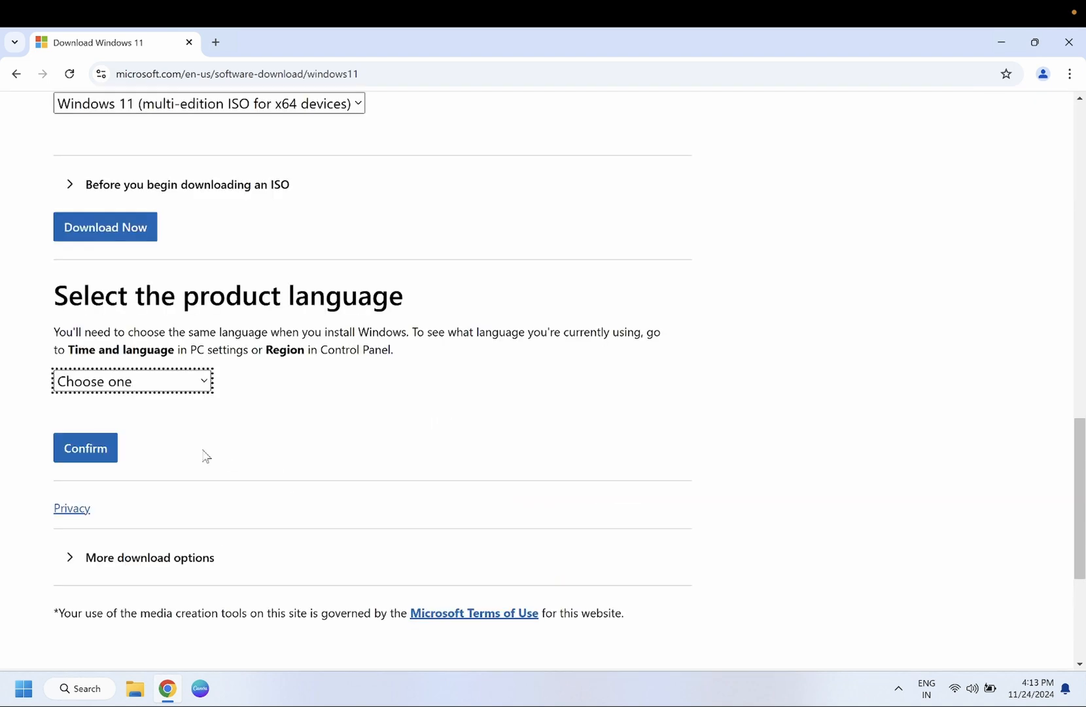
left_click(132, 381)
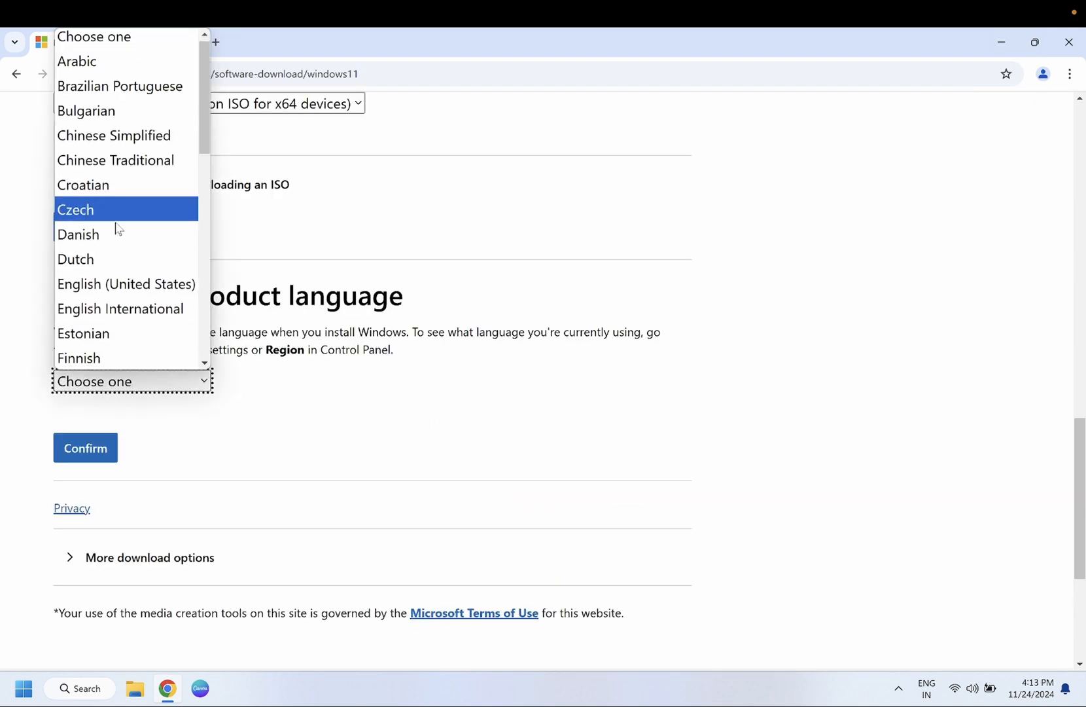
left_click(126, 283)
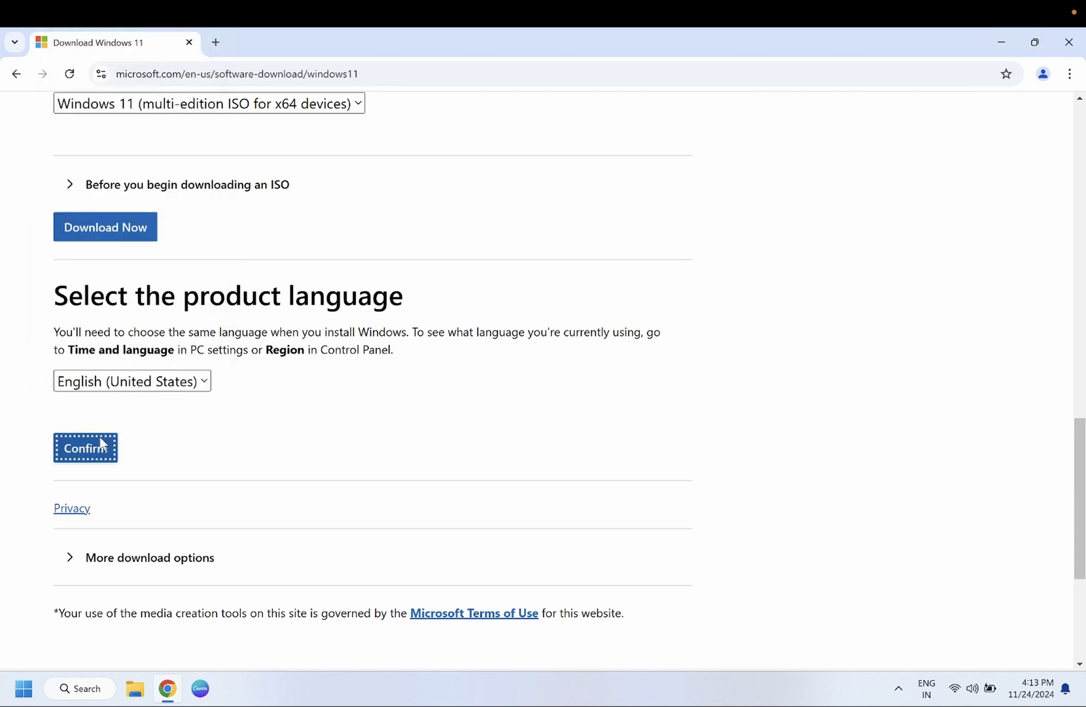
left_click(85, 447)
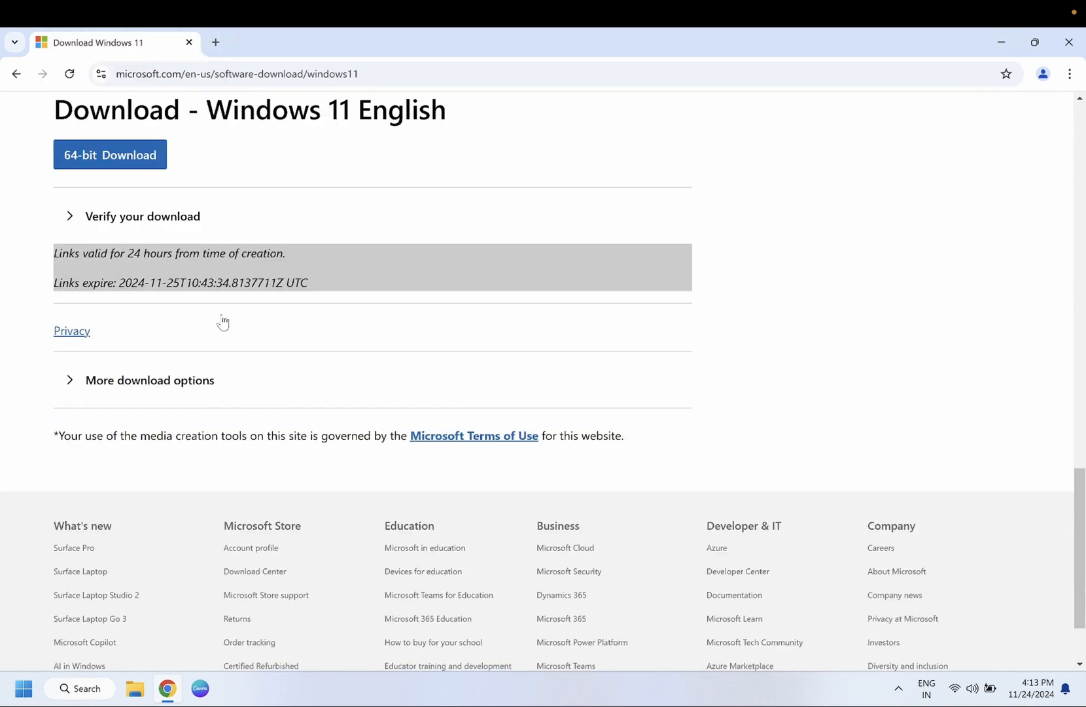
Start the 64-bit English Windows 11 24H2 ISO download.
left_click(109, 154)
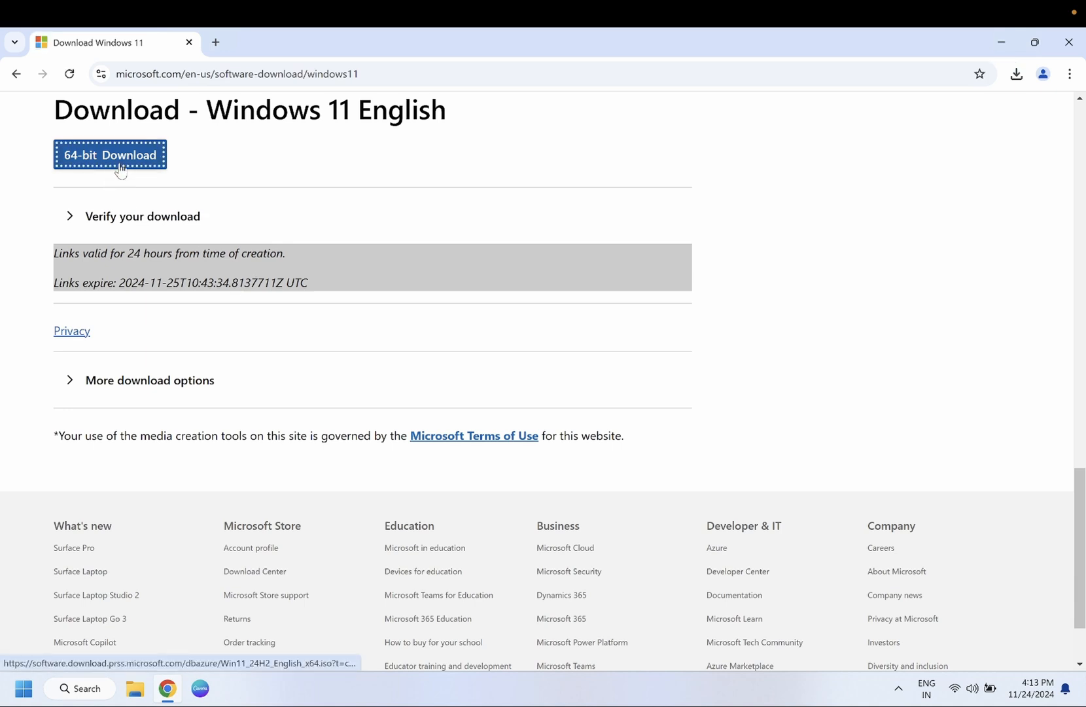
left_click(108, 154)
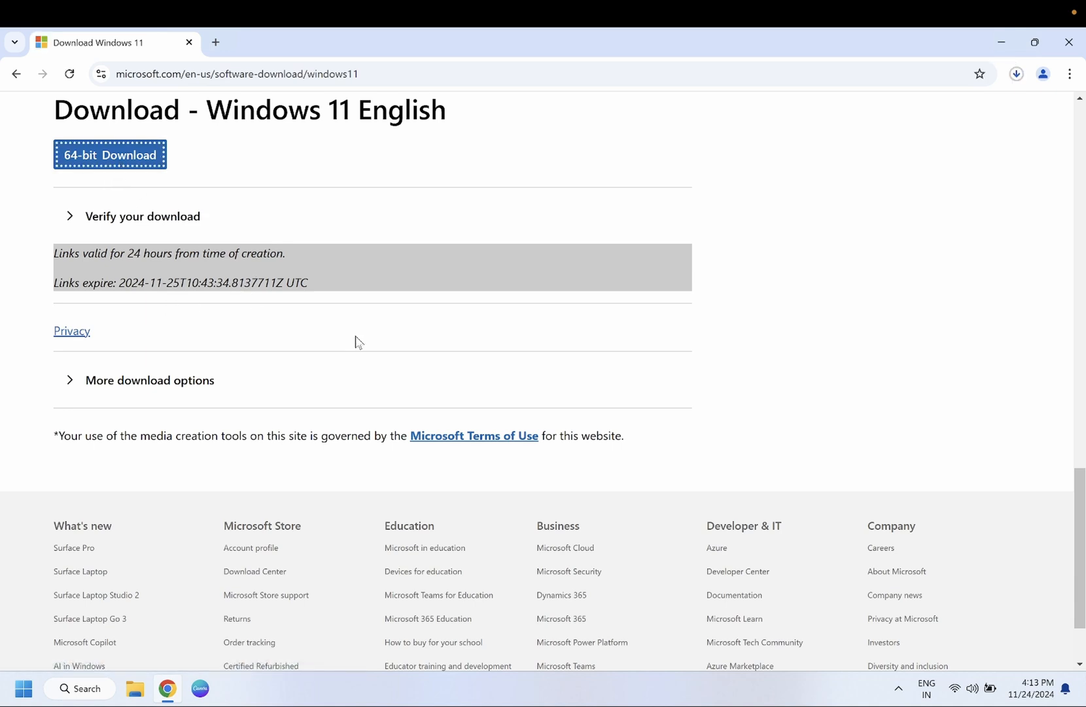
mouse_move(1005, 97)
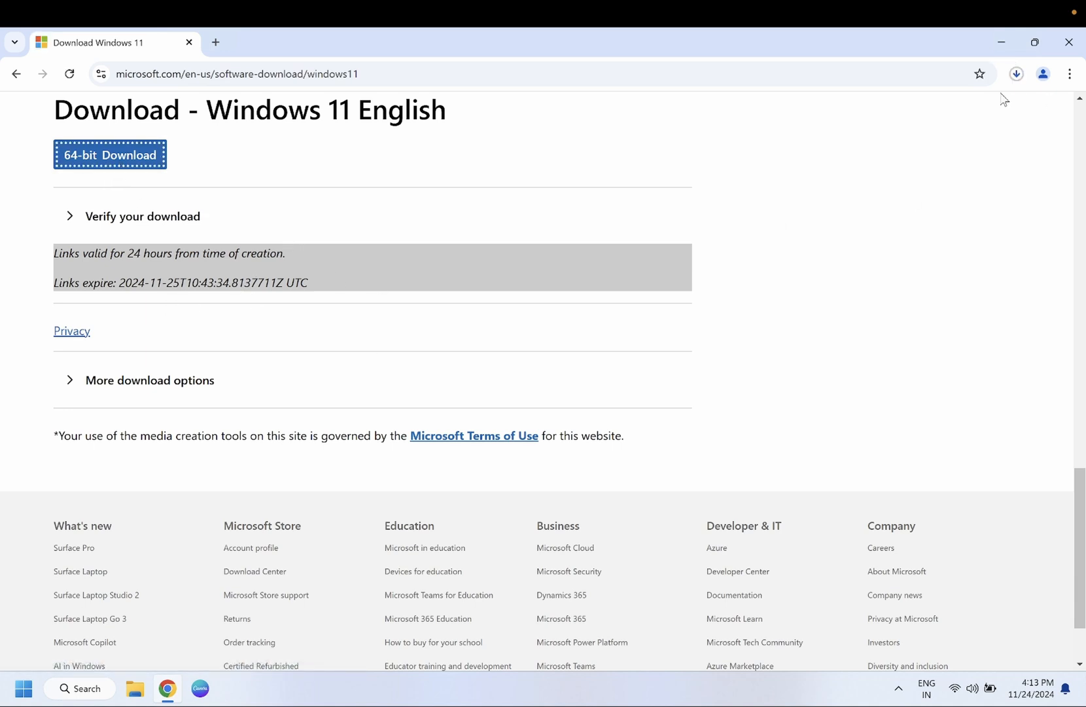
Check the 5.4 GB ISO download's progress in Chrome, then minimize Chrome.
left_click(1016, 73)
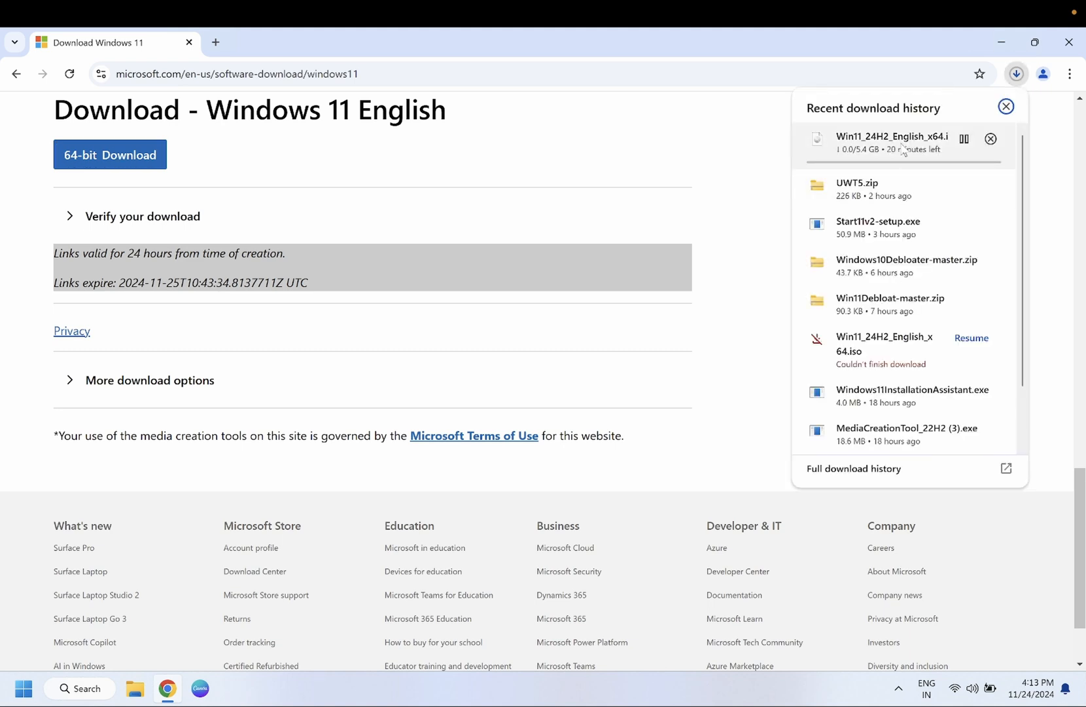
mouse_move(879, 142)
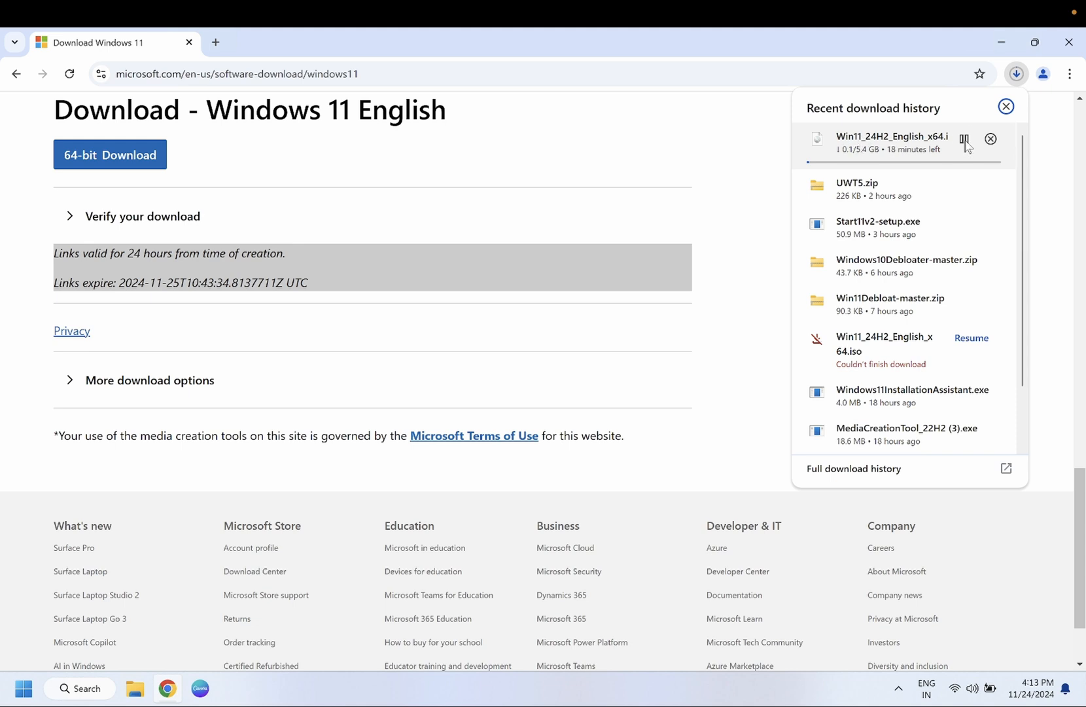
left_click(964, 138)
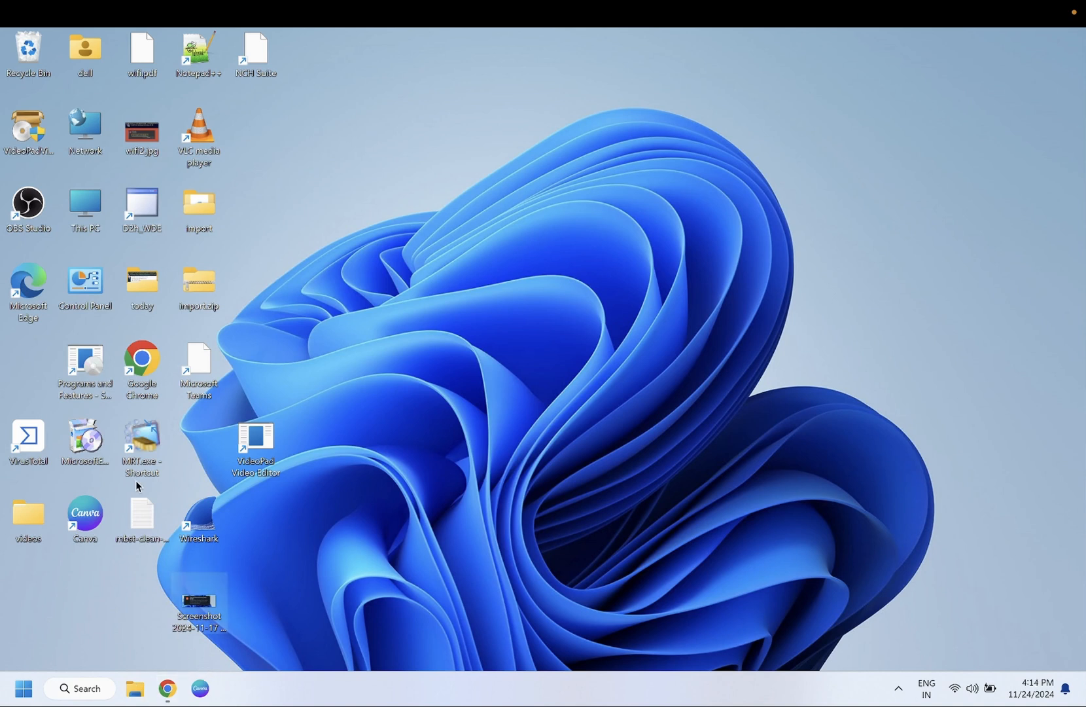
Browse to Local Disk (C:) > Windows Server 2016 and right-click 'Windows 10 new iso.iso'.
left_click(134, 688)
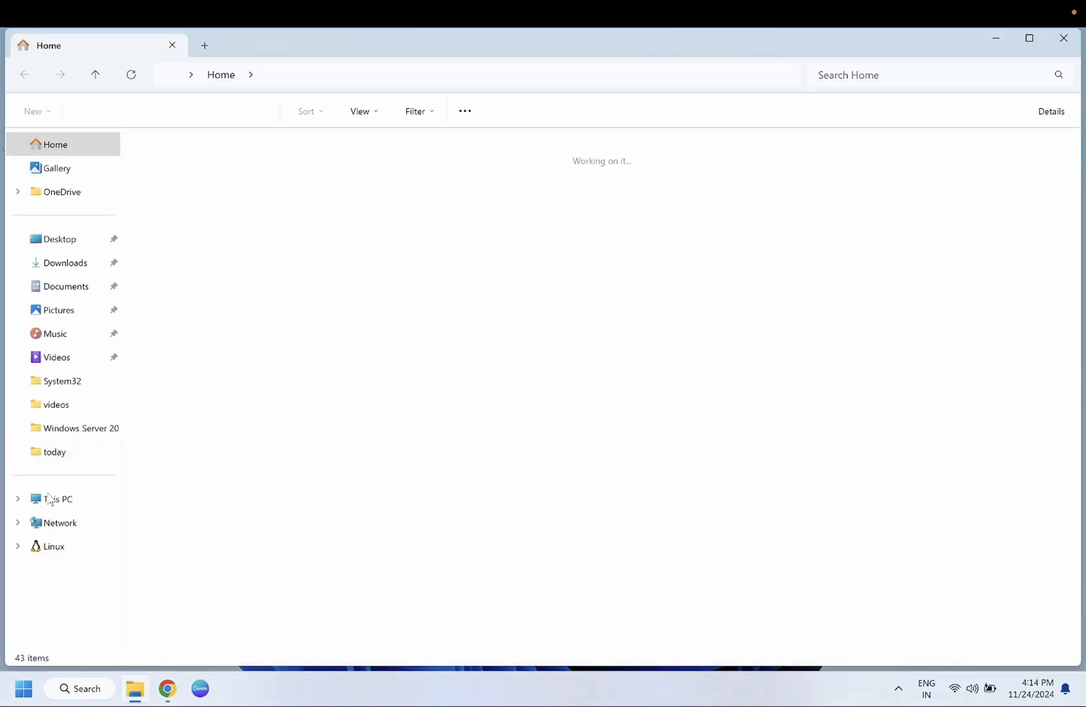
left_click(55, 498)
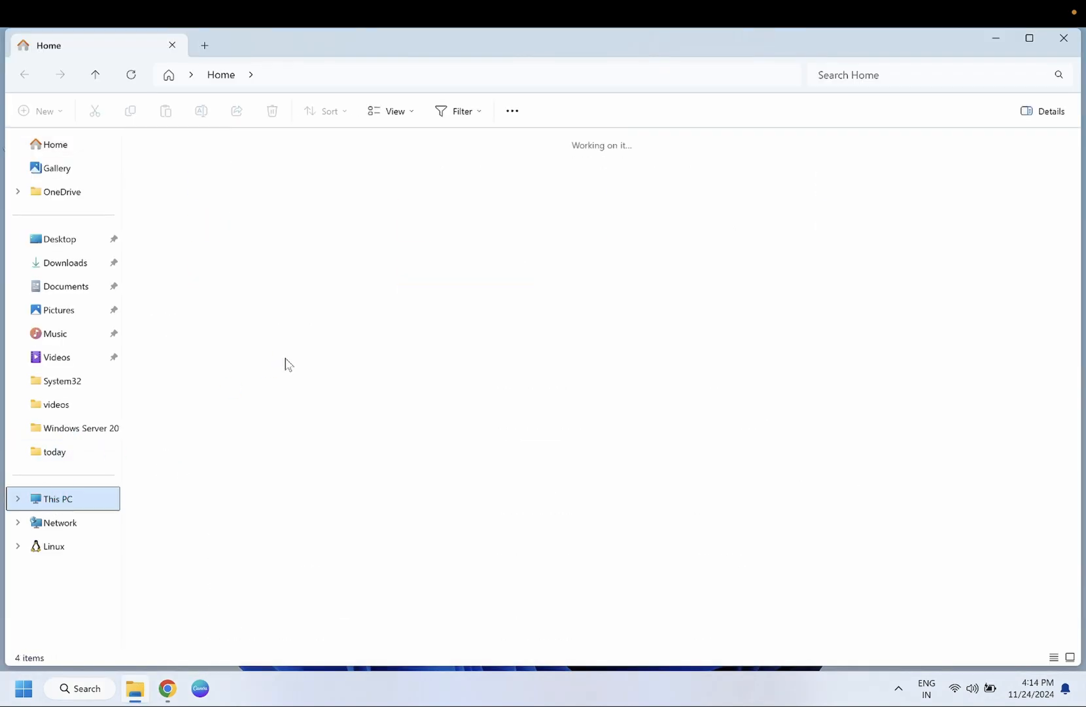
left_click(57, 499)
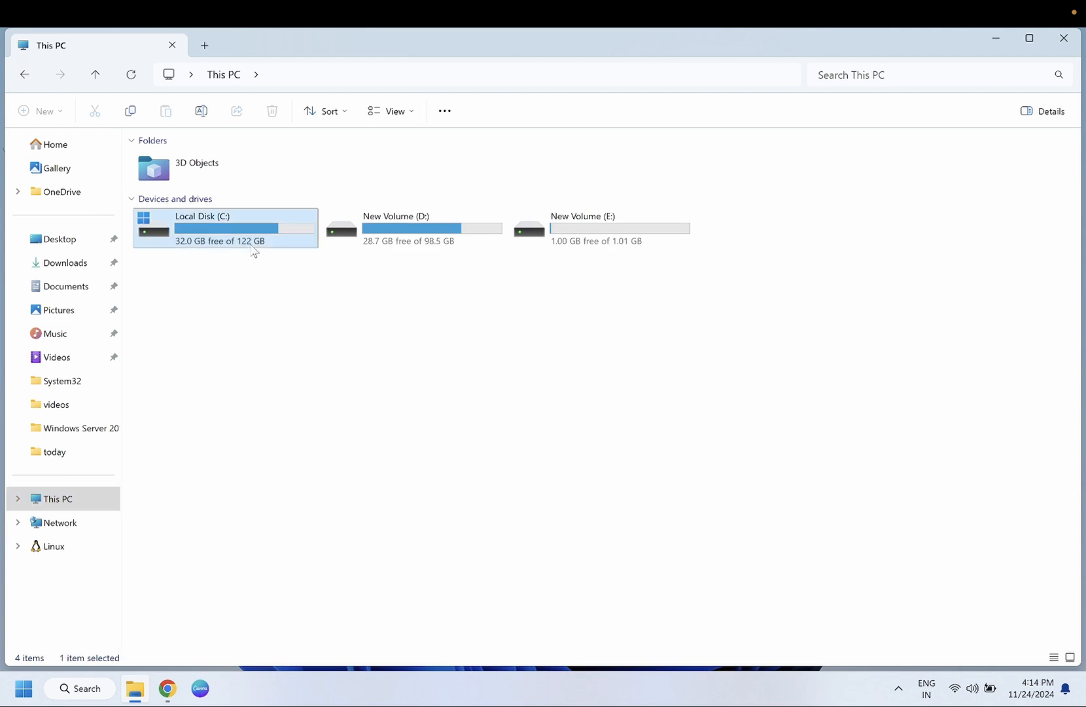
double_click(225, 227)
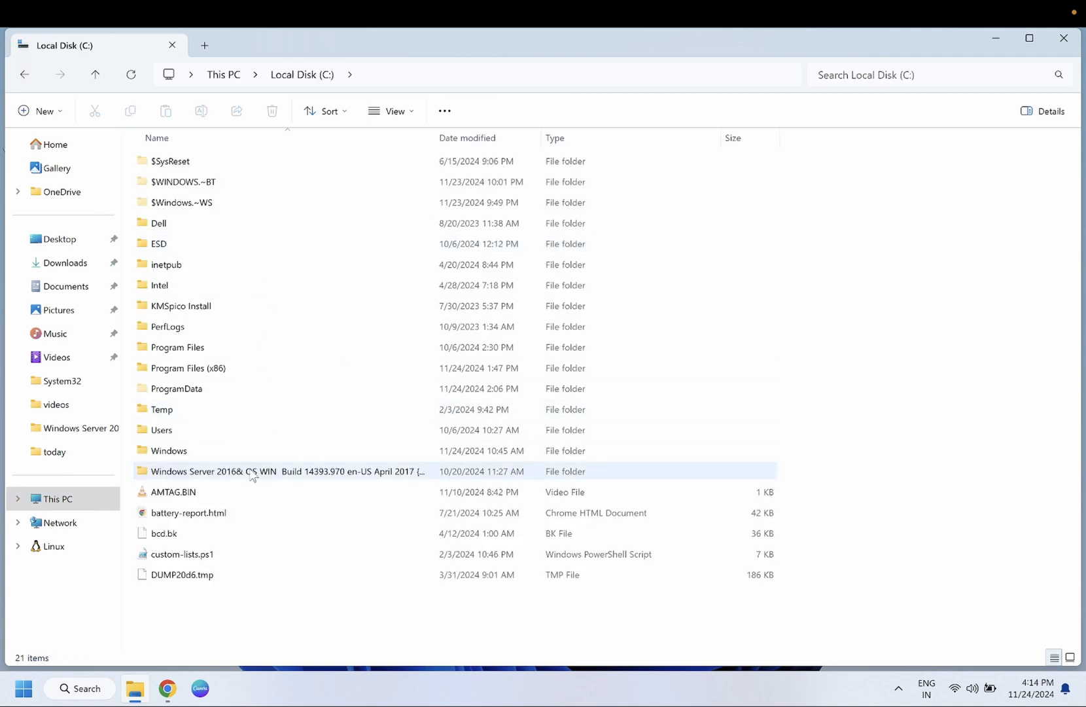
double_click(284, 471)
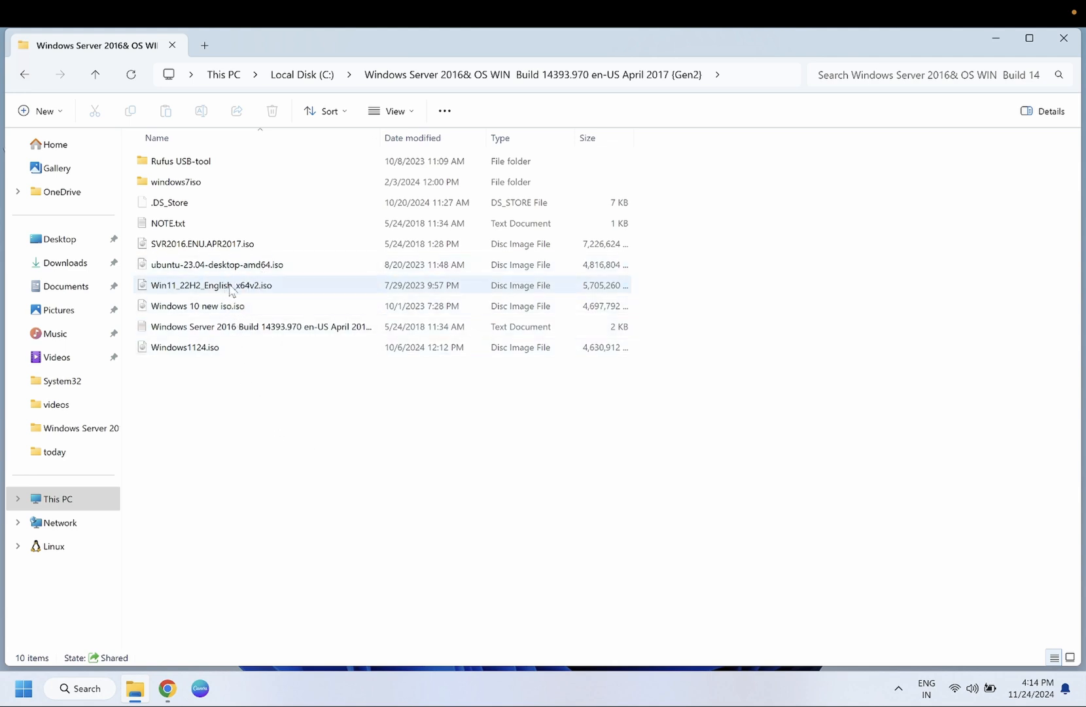
left_click(198, 306)
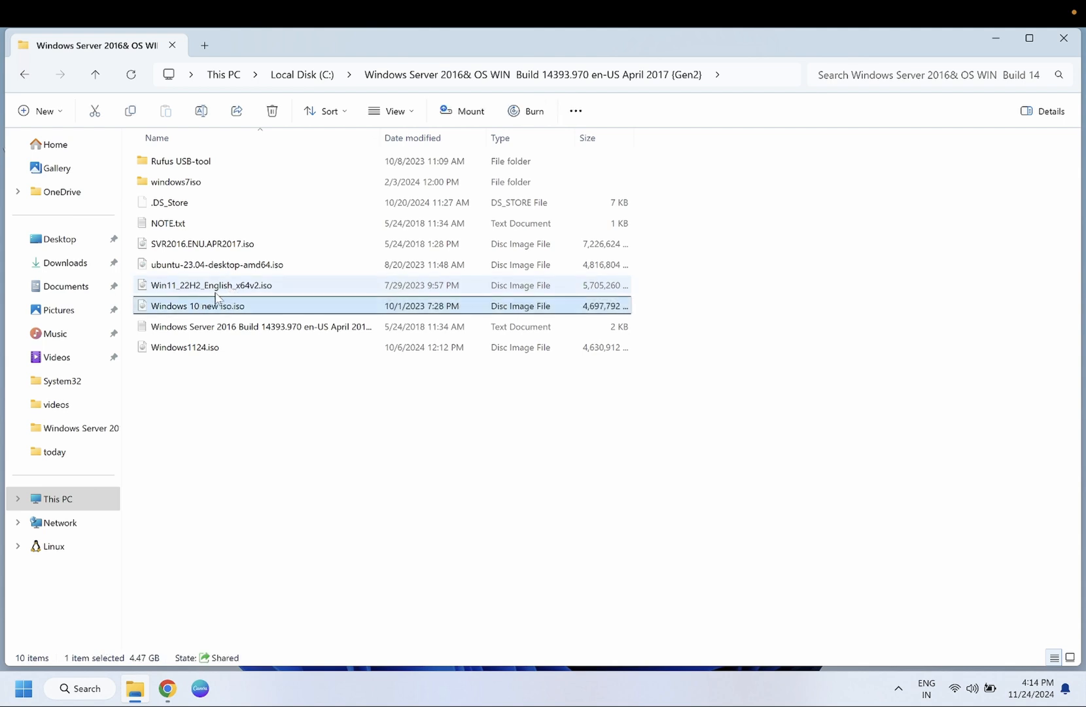
mouse_move(218, 305)
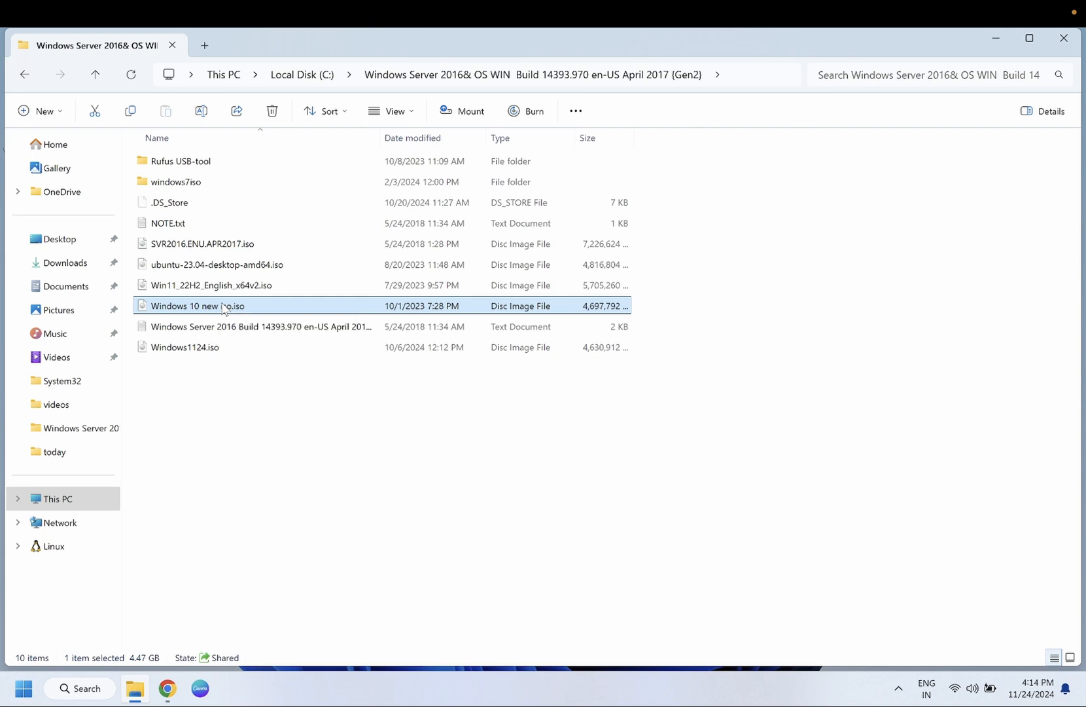
right_click(197, 306)
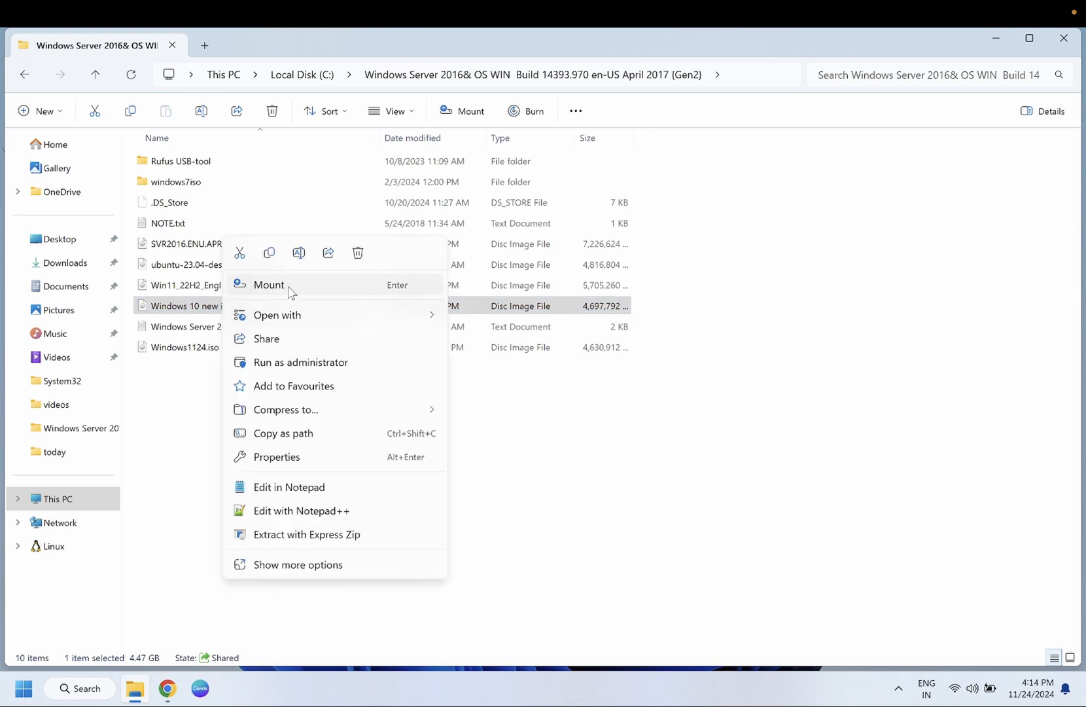
Mount the Windows 10 ISO as DVD Drive (F:) ESD-ISO.
left_click(268, 284)
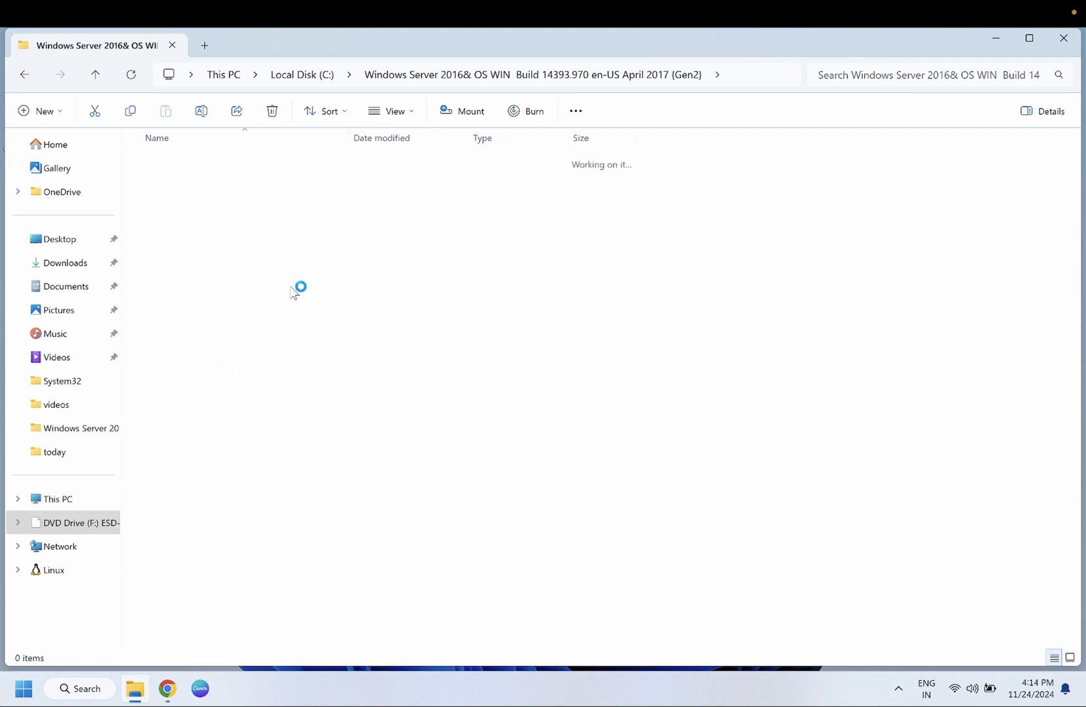
left_click(76, 522)
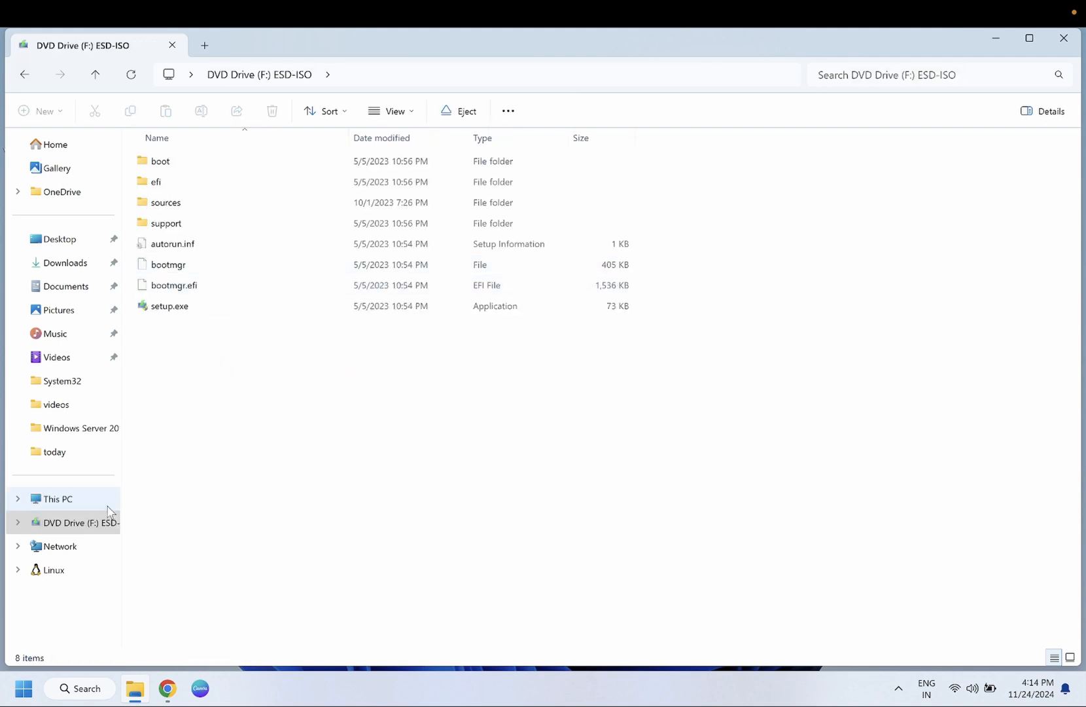
left_click(57, 498)
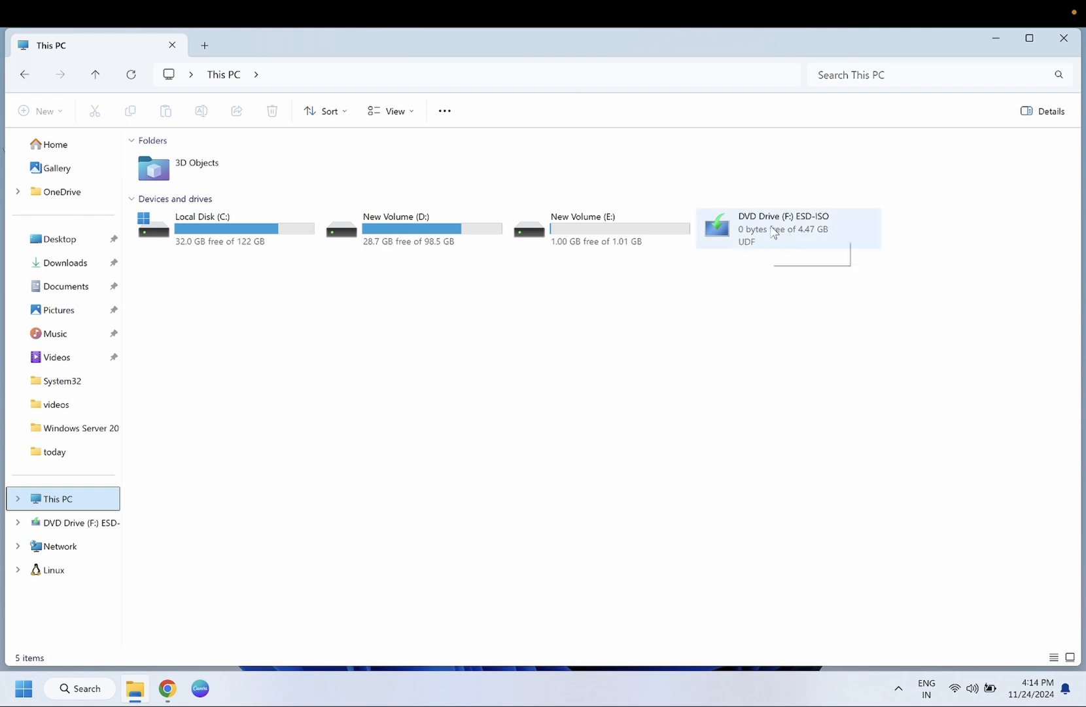
Open DVD Drive (F:) and run setup.exe.
right_click(782, 228)
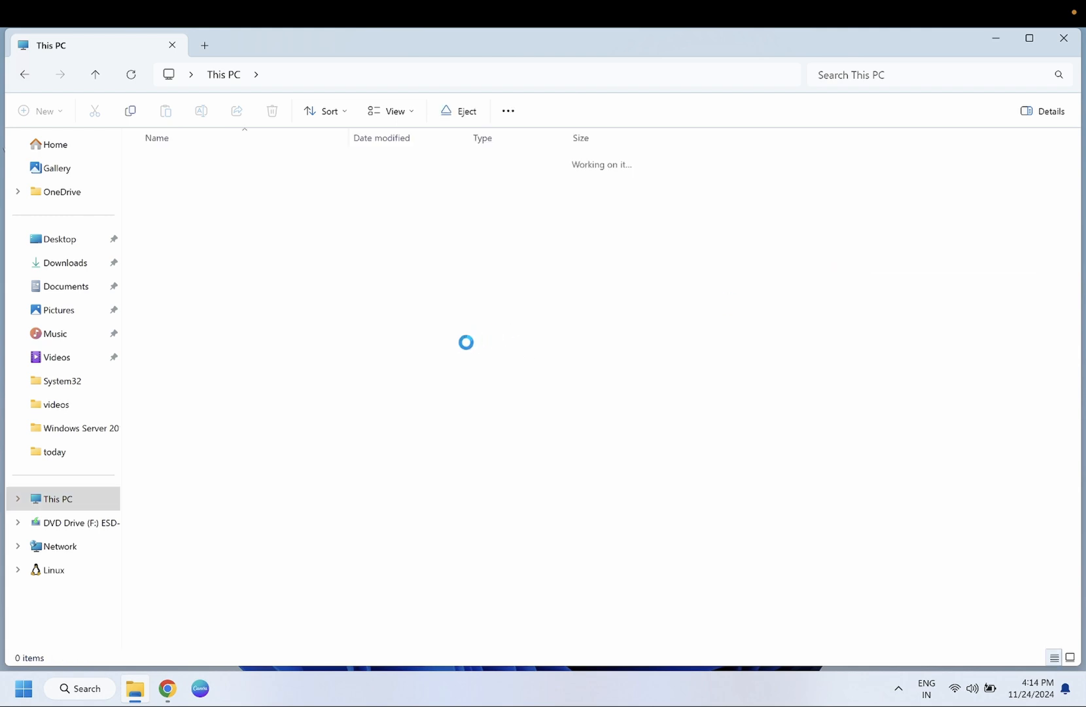
left_click(83, 522)
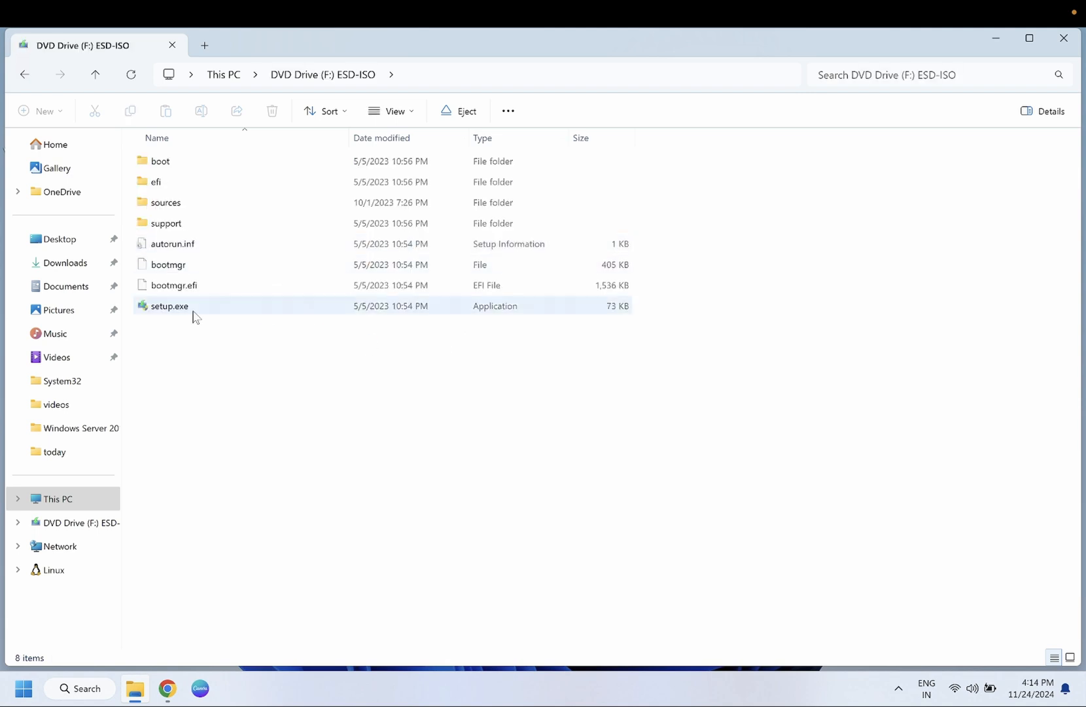
mouse_move(216, 309)
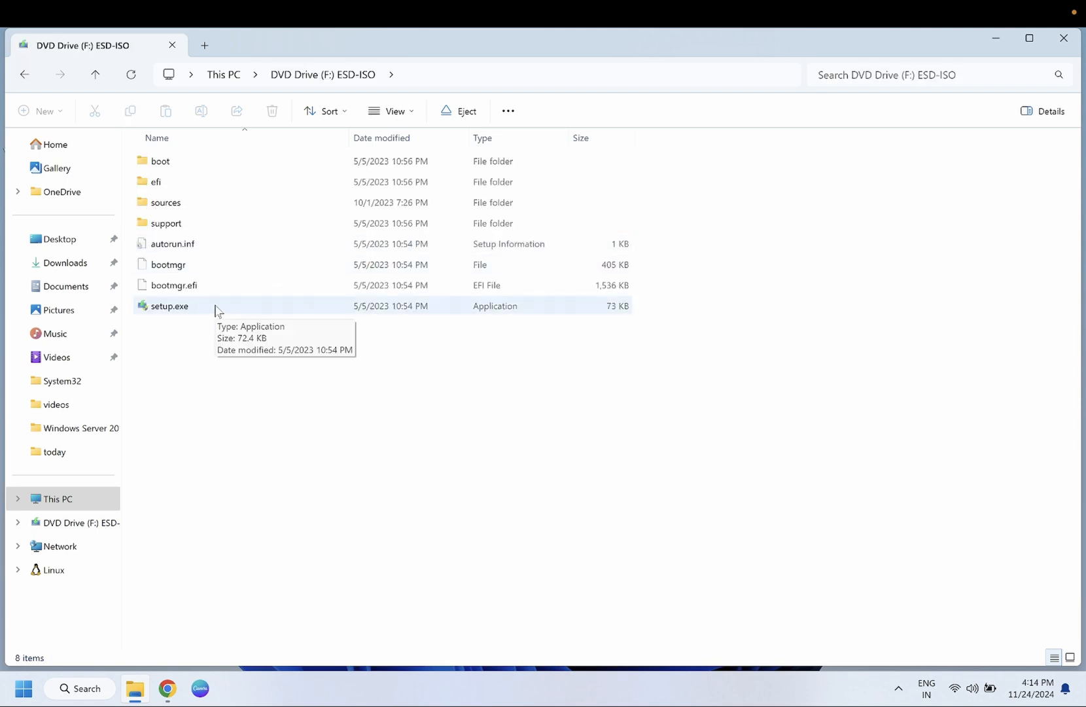
left_click(169, 306)
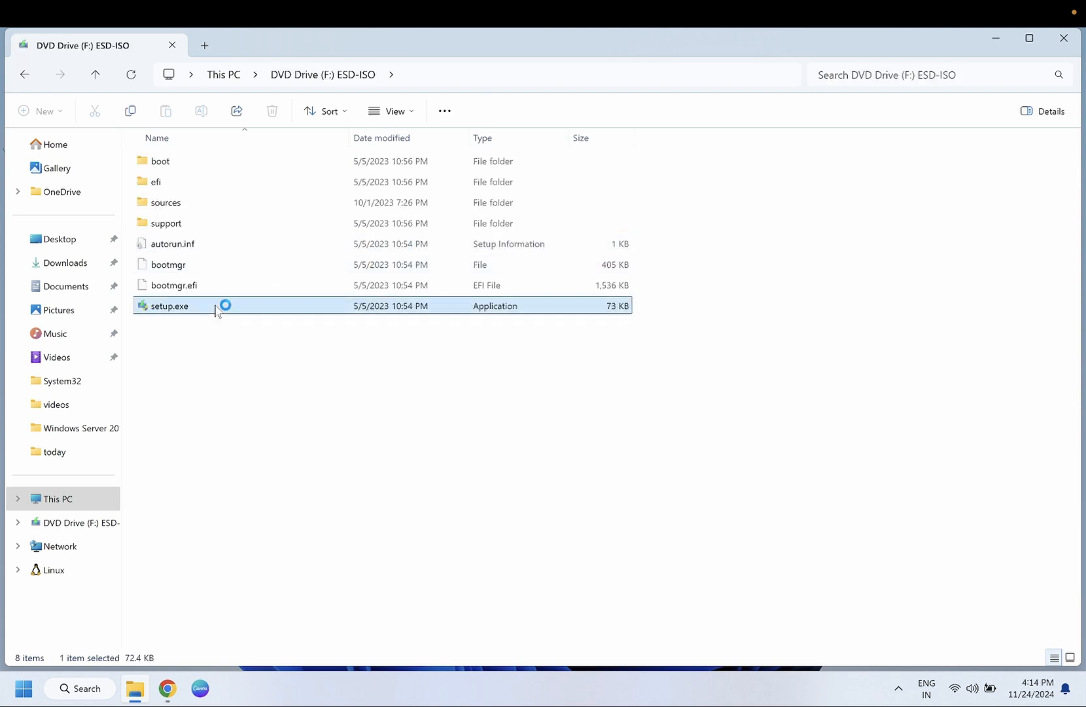
mouse_move(221, 311)
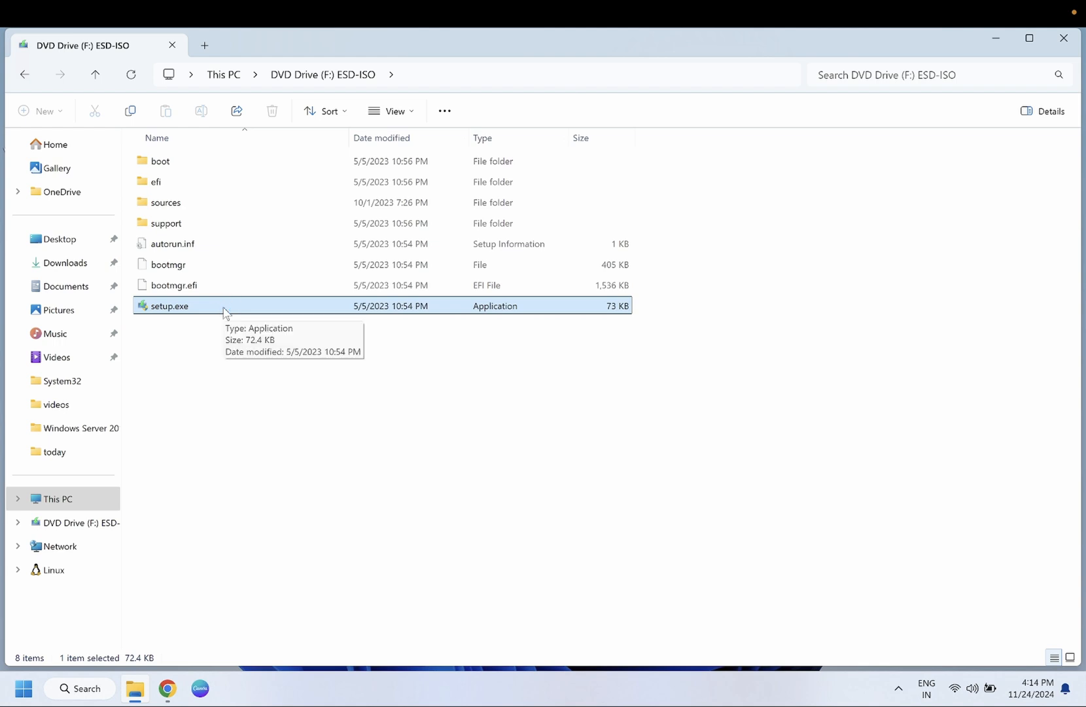
mouse_move(512, 293)
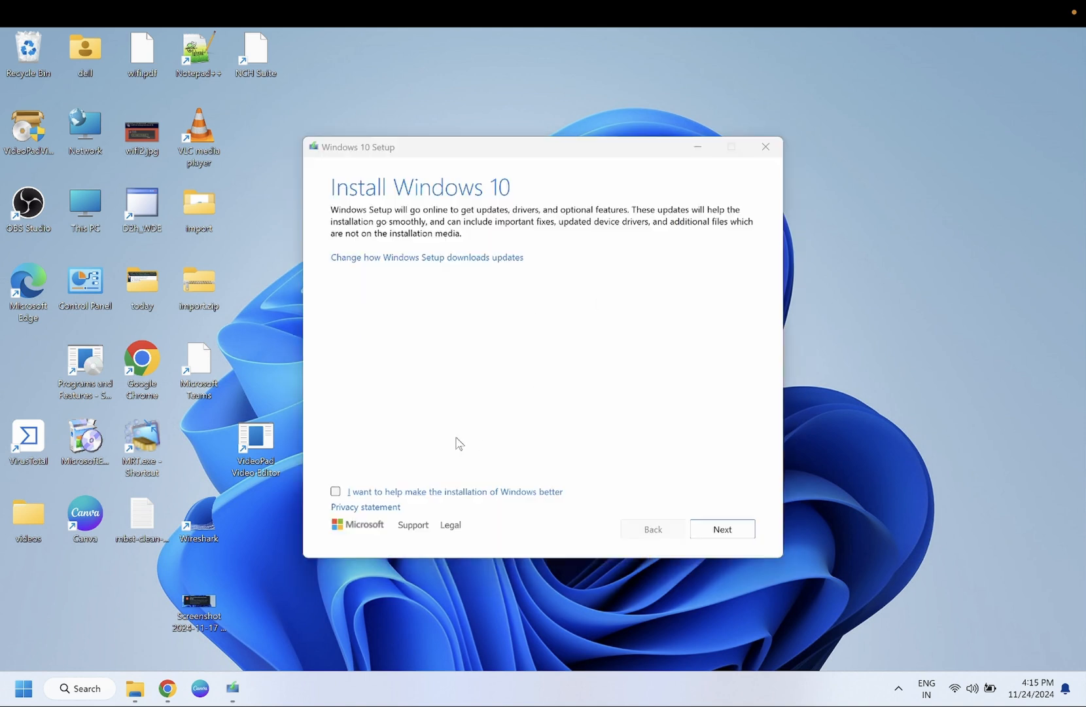
Opt in to 'help make the installation better' and install, keeping files and apps.
left_click(335, 491)
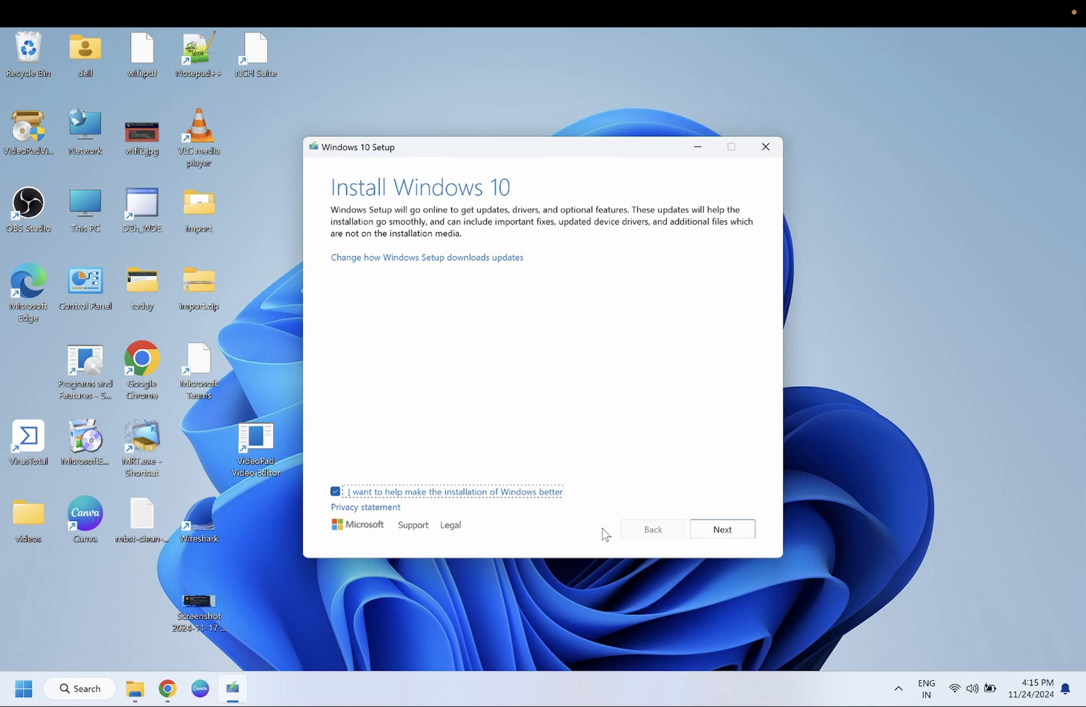
left_click(721, 528)
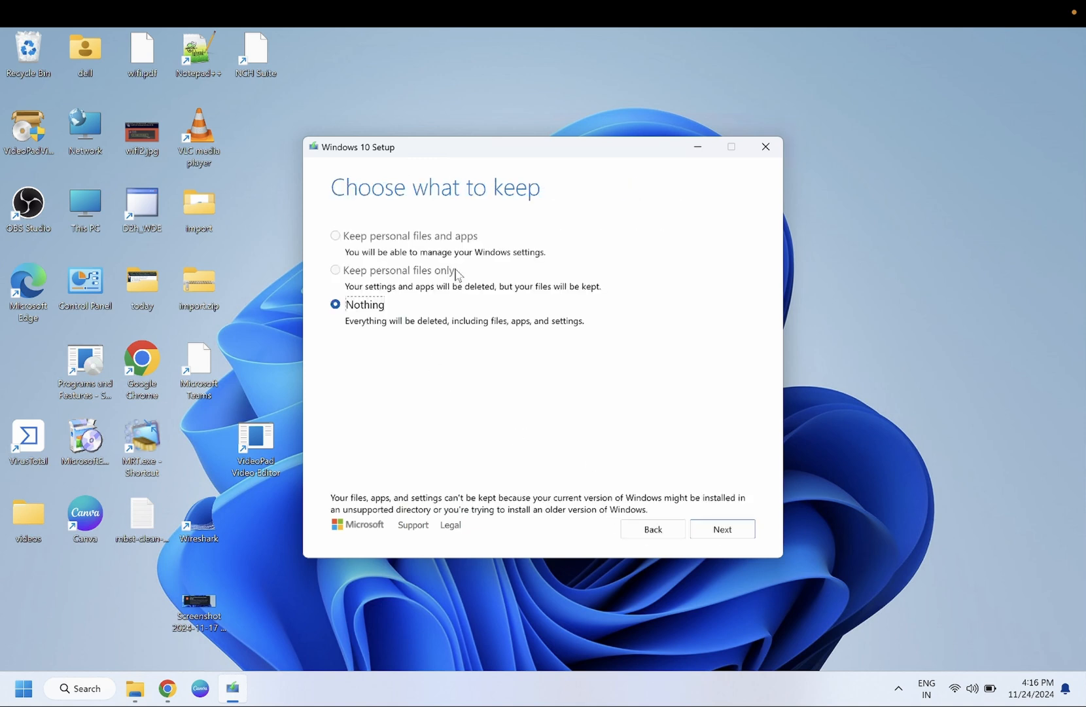
mouse_move(345, 242)
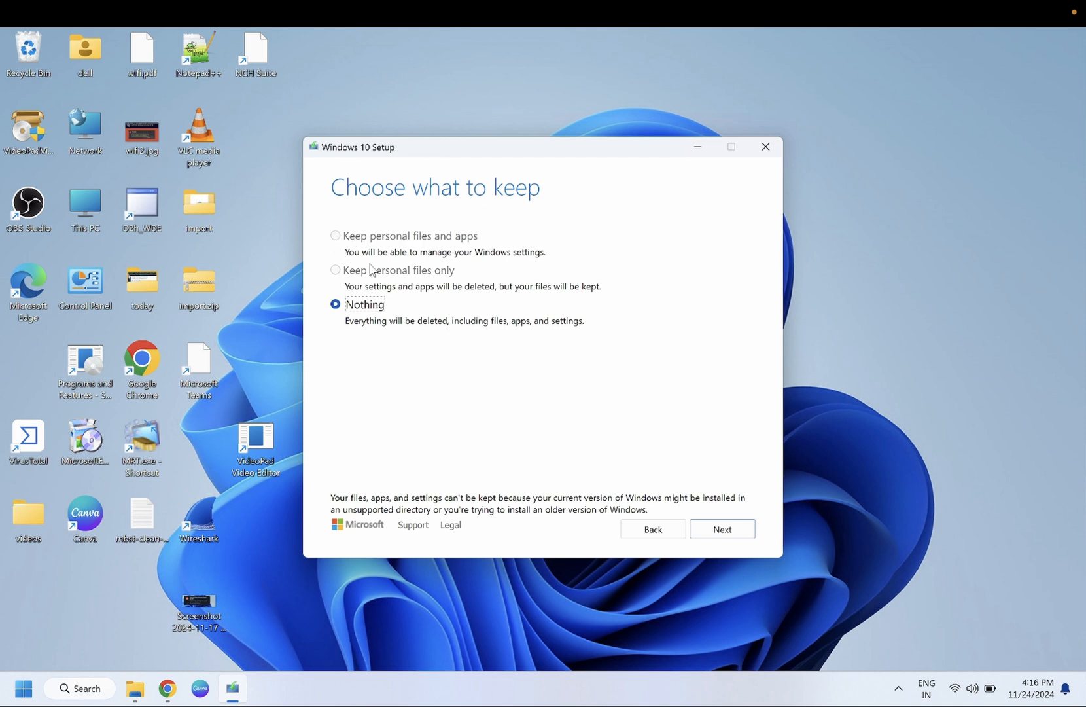
mouse_move(435, 279)
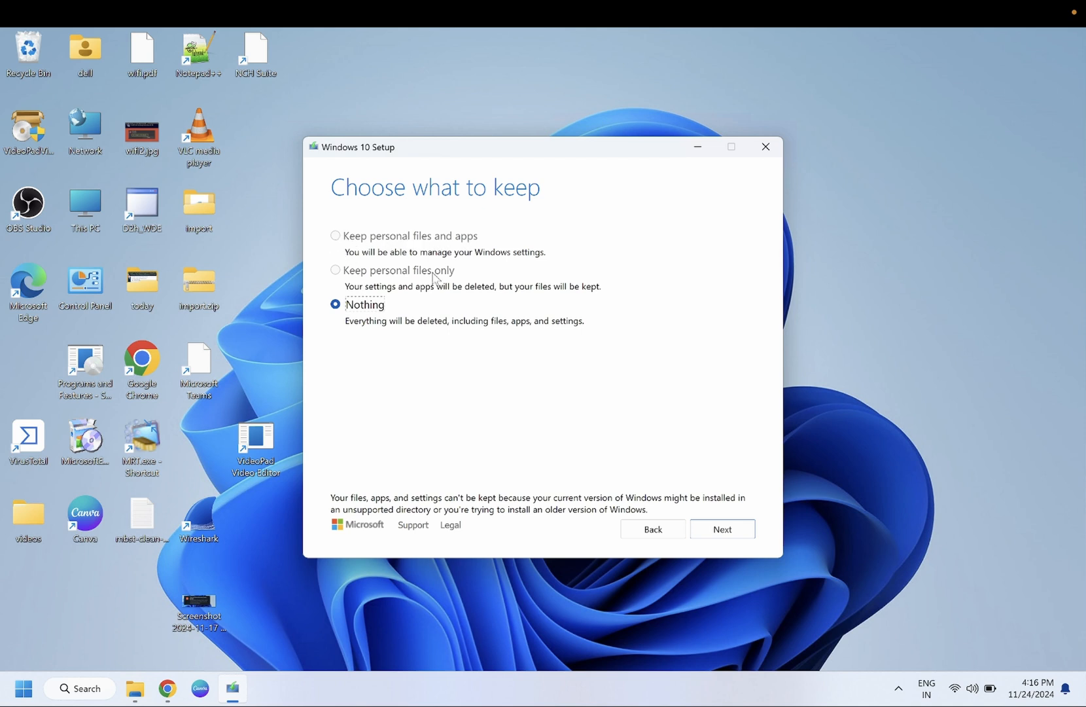
mouse_move(461, 353)
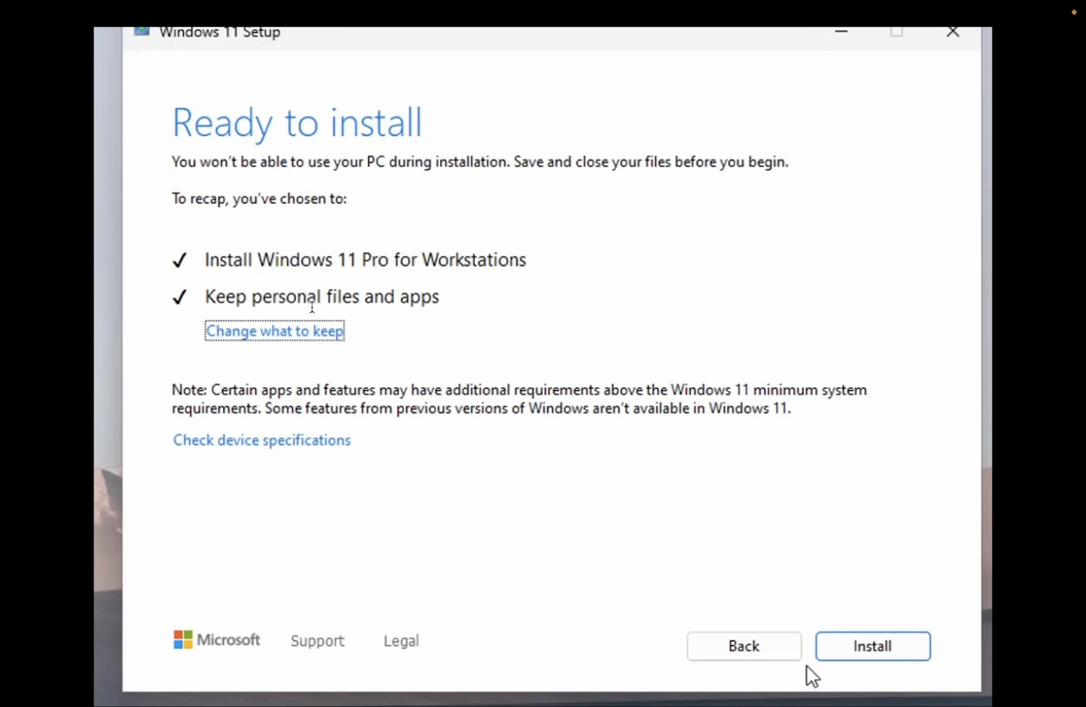
left_click(872, 646)
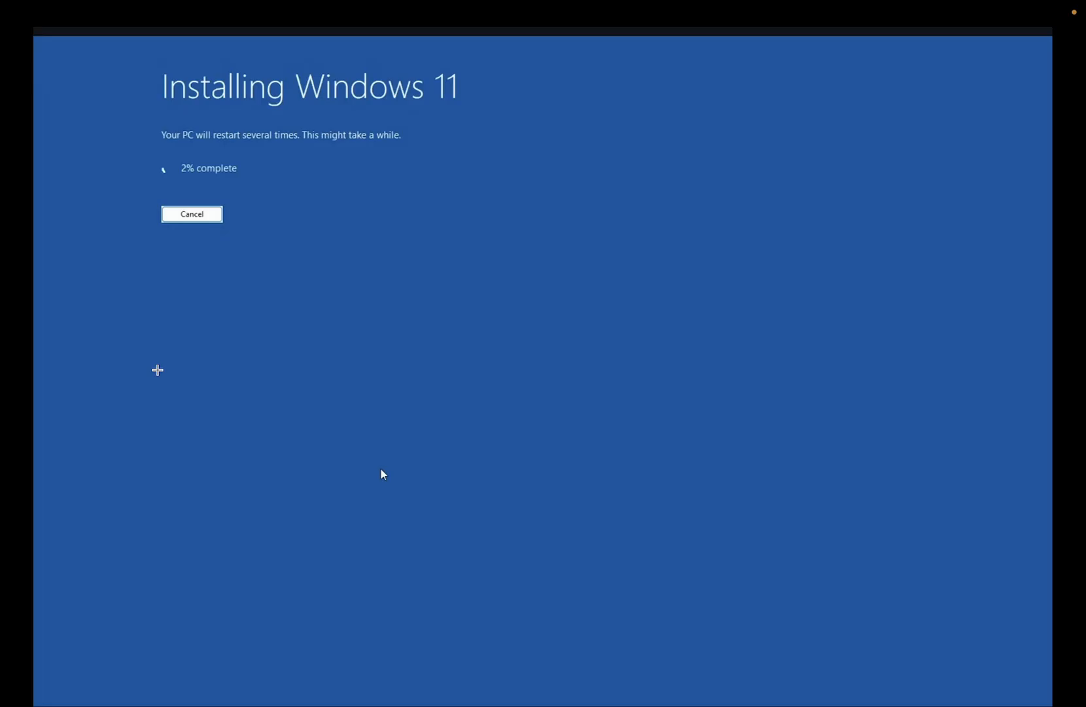